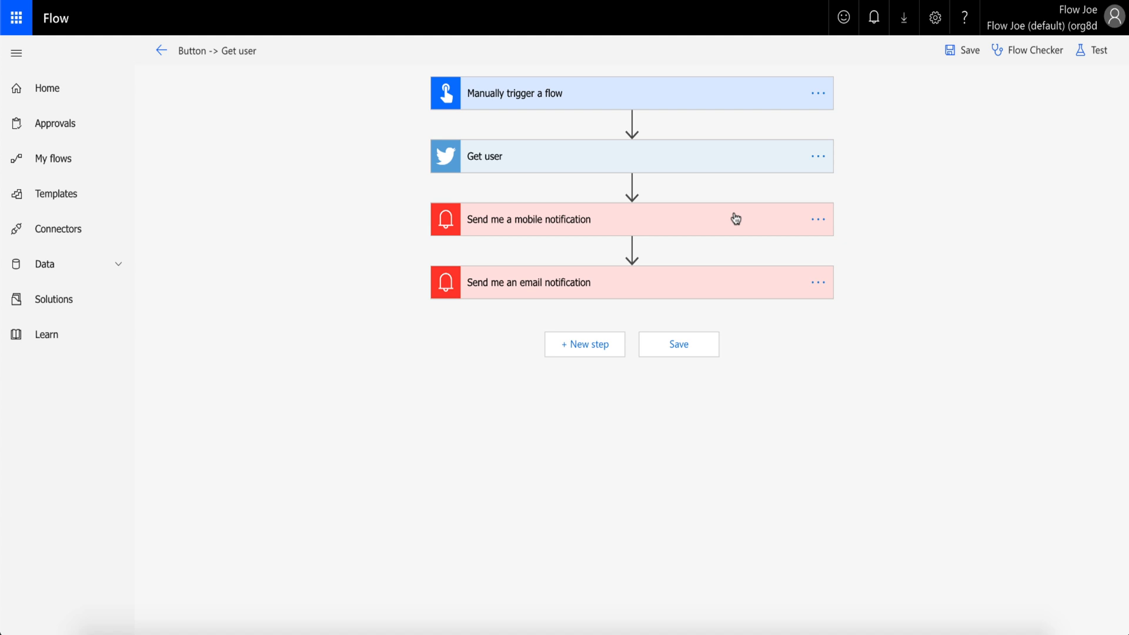
{"action": "mouse_move", "coordinate": [699, 92]}
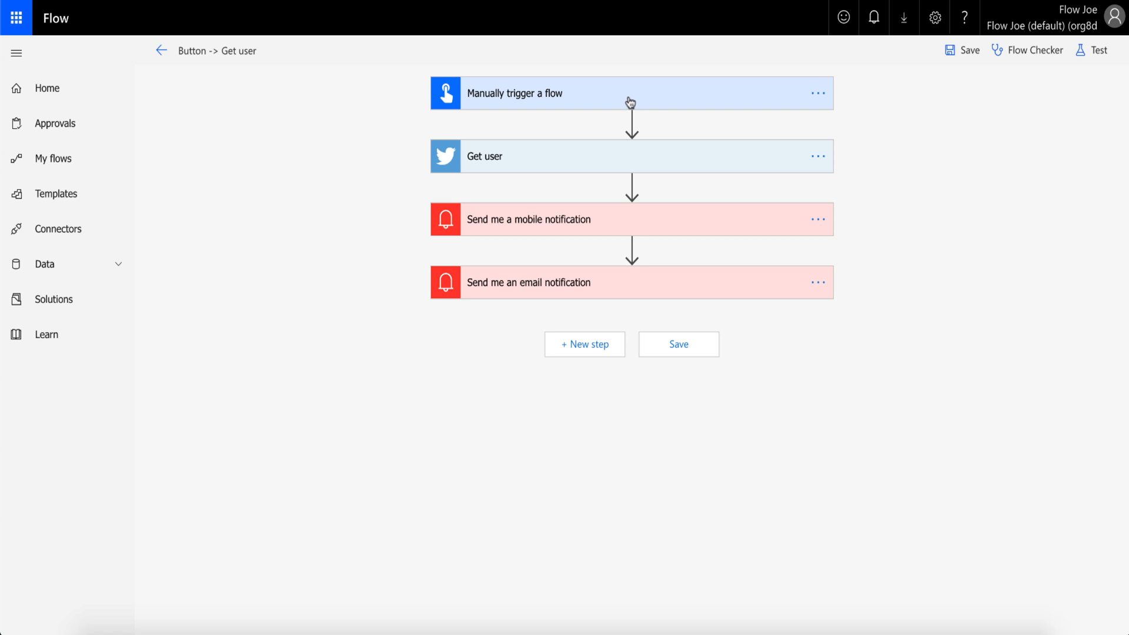
{"action": "mouse_move", "coordinate": [590, 167]}
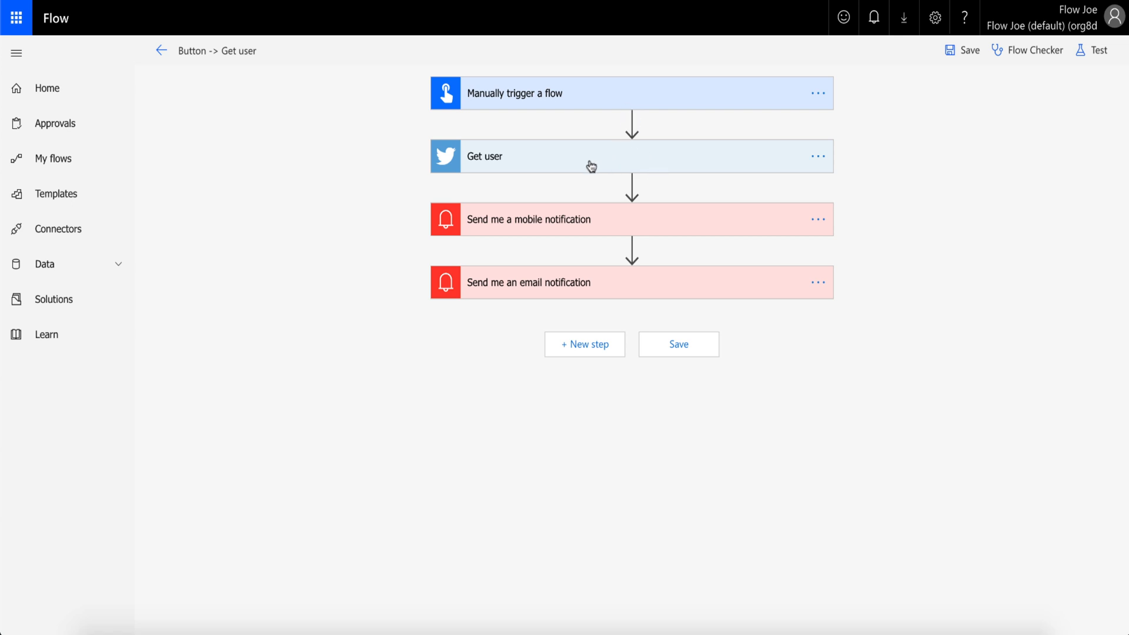
{"action": "mouse_move", "coordinate": [607, 233]}
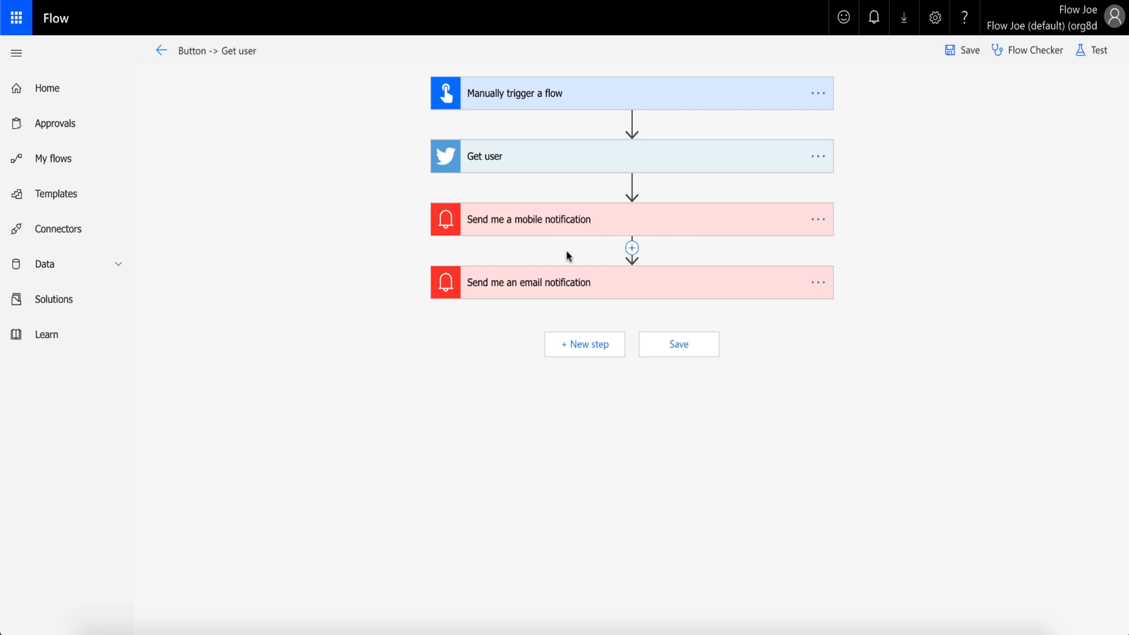
{"action": "mouse_move", "coordinate": [589, 100]}
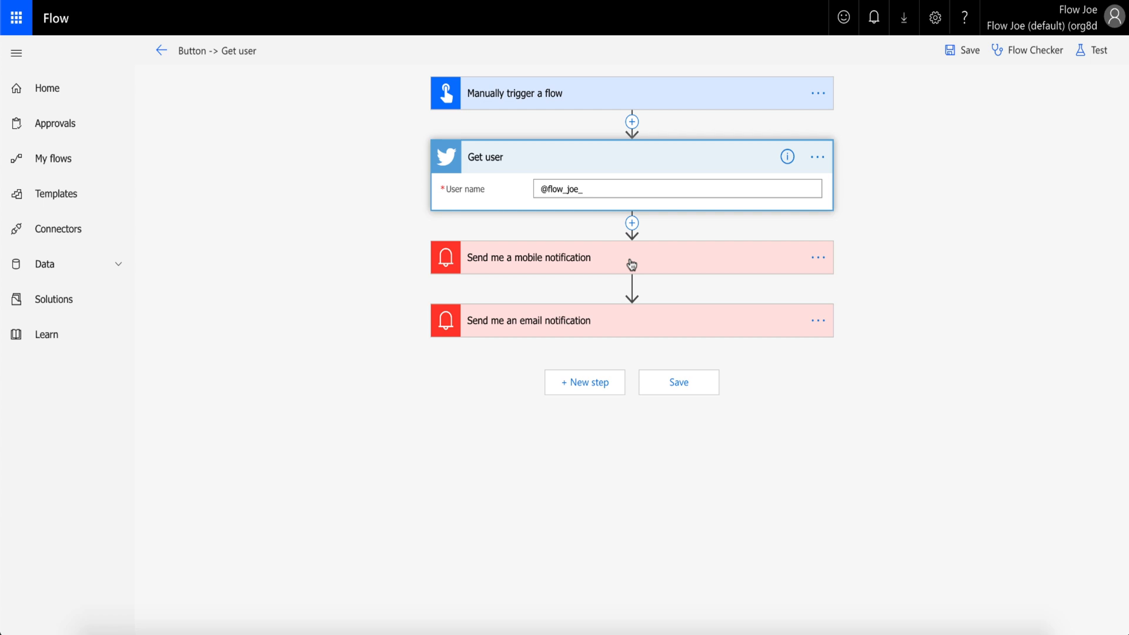
- Expand the mobile and email notification cards to review their follower-count messages
{"action": "left_click", "coordinate": [631, 257]}
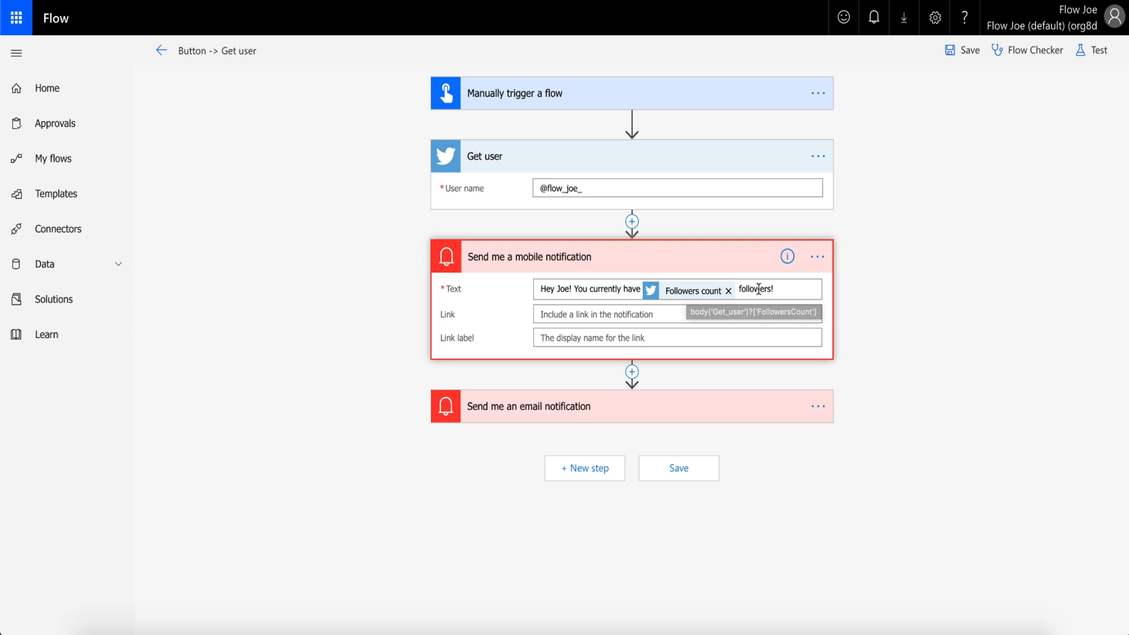
{"action": "left_click", "coordinate": [770, 308]}
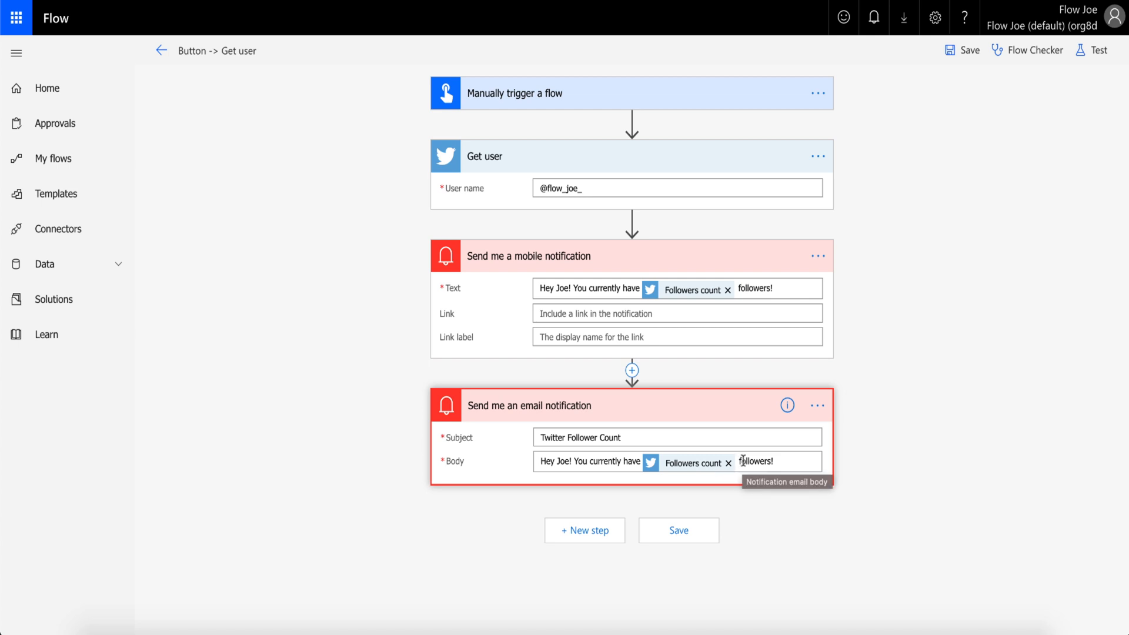
{"action": "mouse_move", "coordinate": [696, 94]}
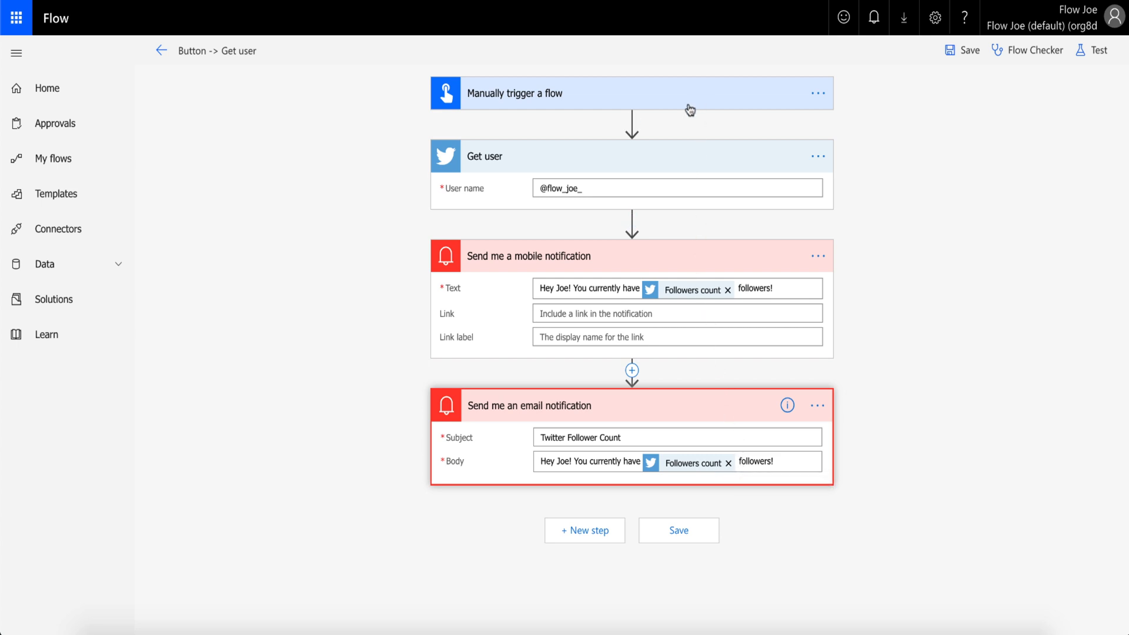
{"action": "mouse_move", "coordinate": [677, 163]}
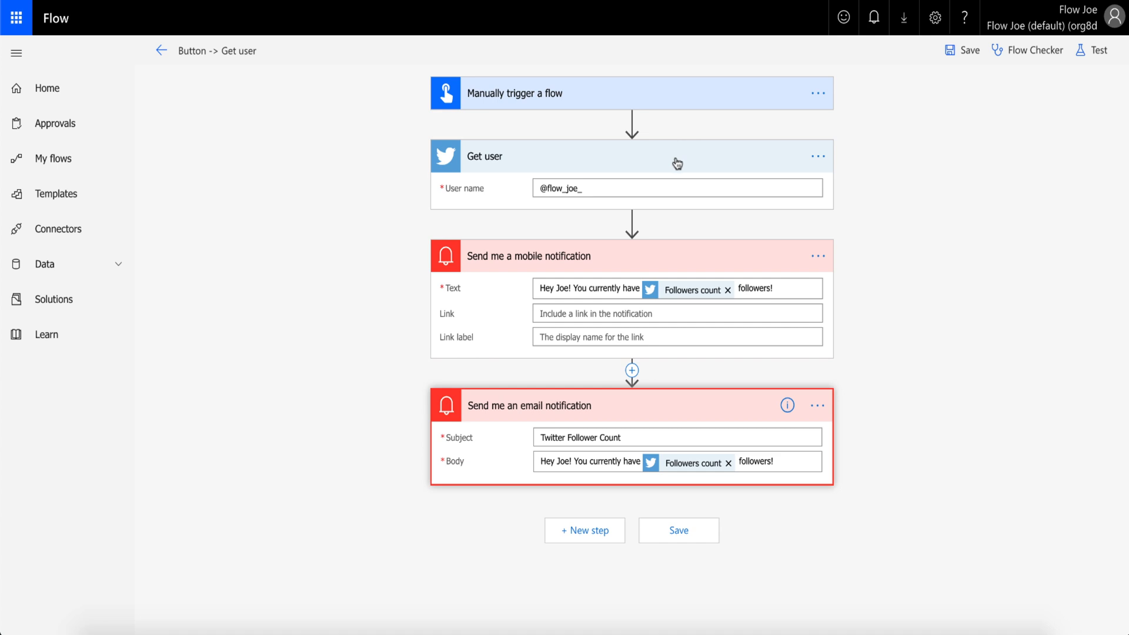
{"action": "mouse_move", "coordinate": [661, 254]}
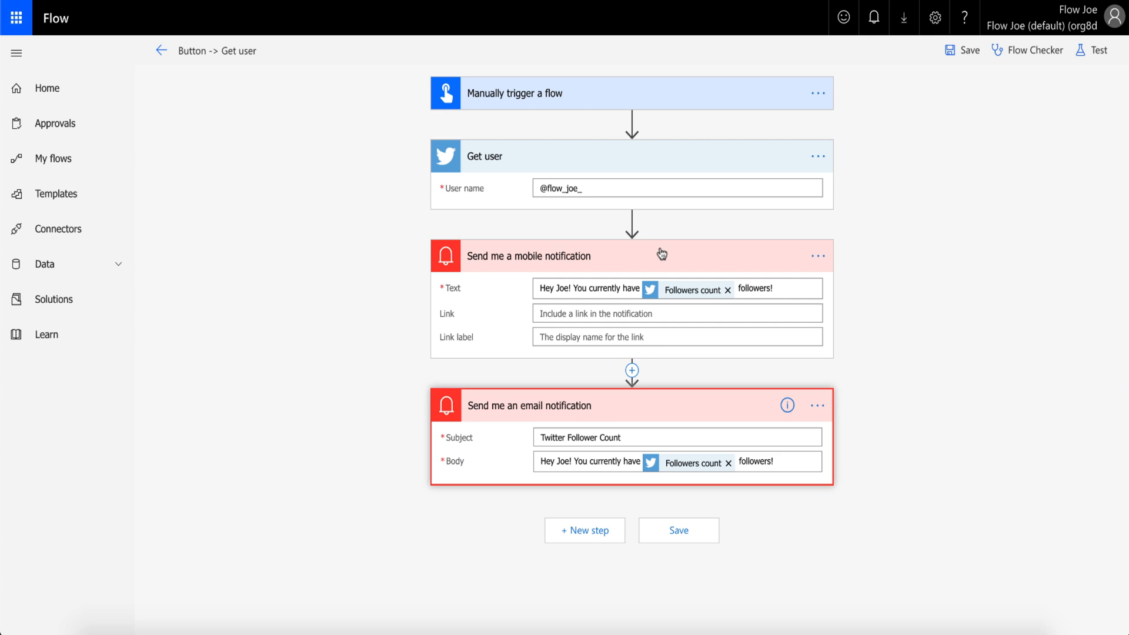
{"action": "mouse_move", "coordinate": [610, 360]}
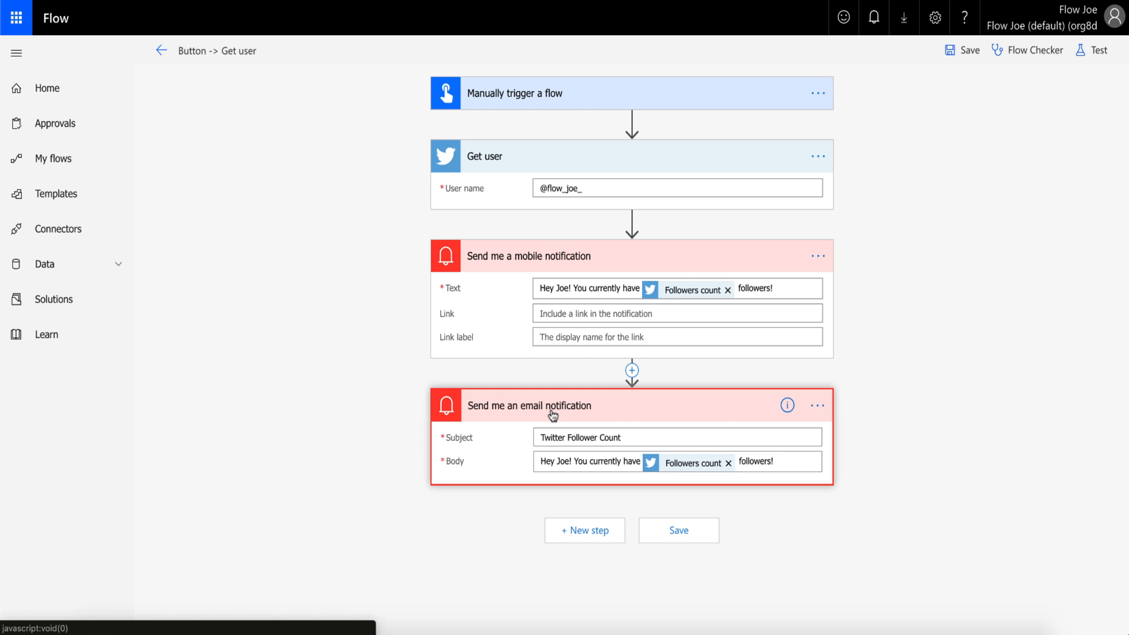
{"action": "mouse_move", "coordinate": [641, 148]}
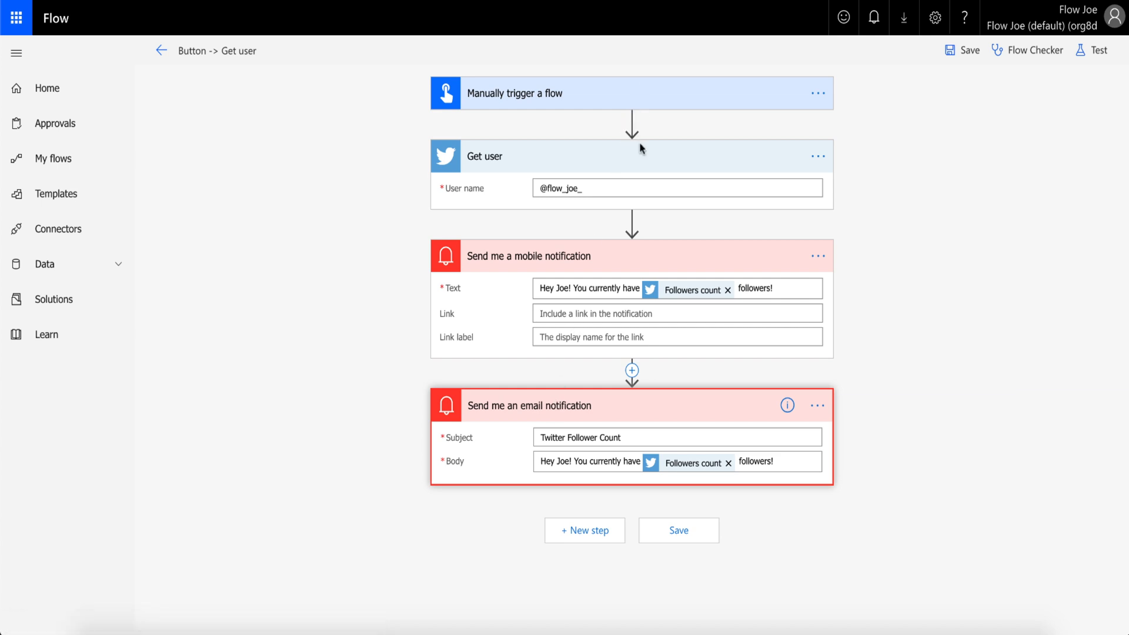
{"action": "mouse_move", "coordinate": [625, 410]}
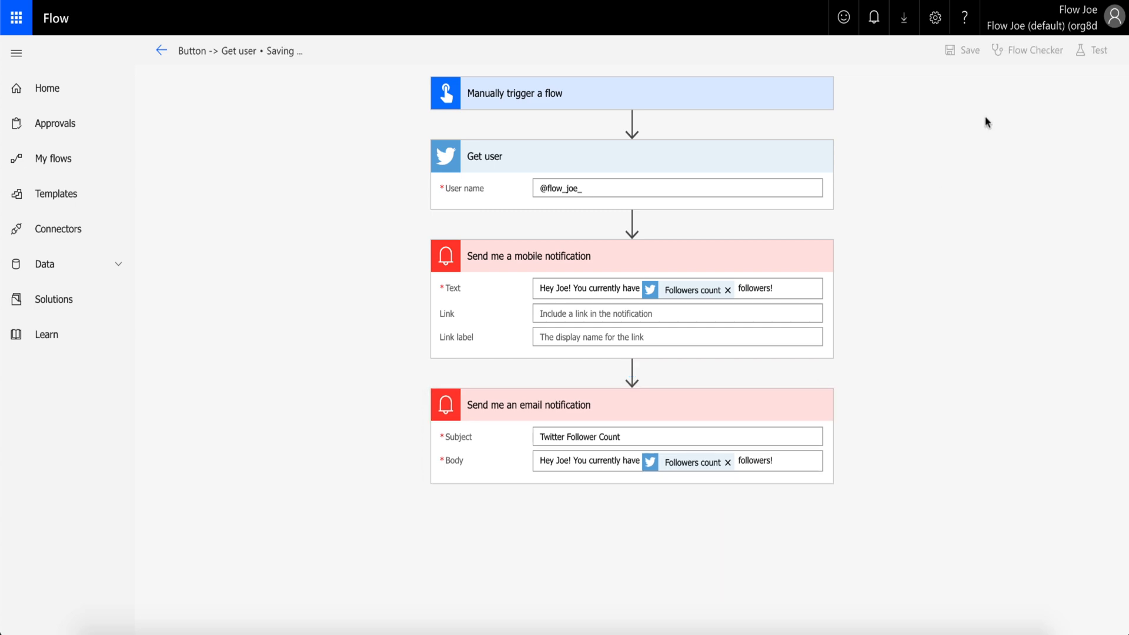
- Save and test-run the flow with a manual trigger, then view the run activity
{"action": "left_click", "coordinate": [1094, 49]}
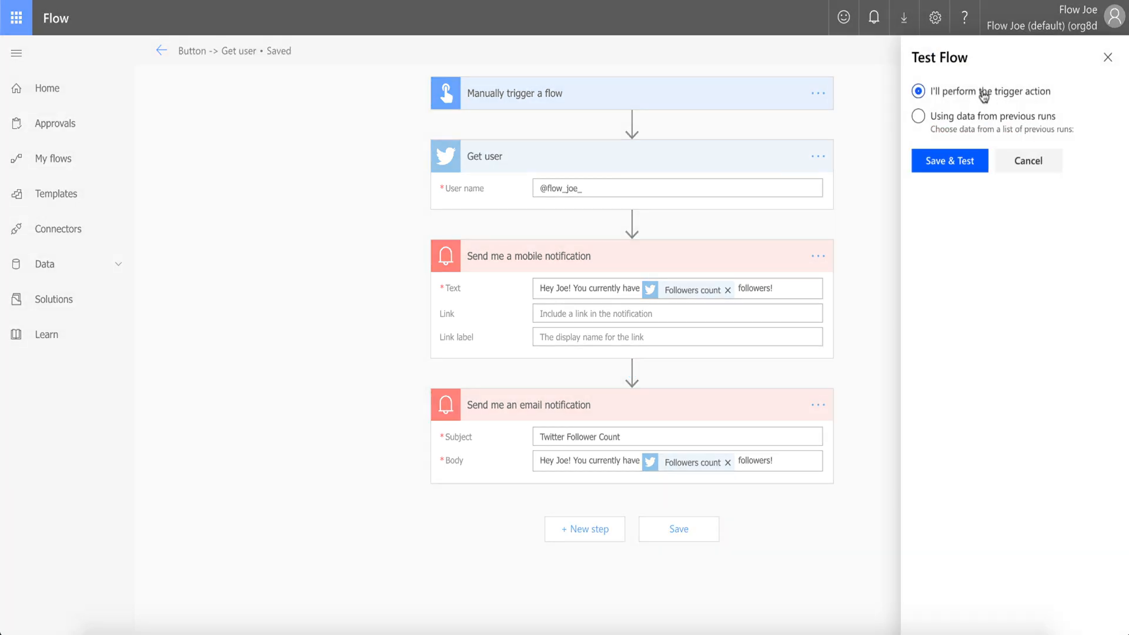
{"action": "left_click", "coordinate": [949, 160]}
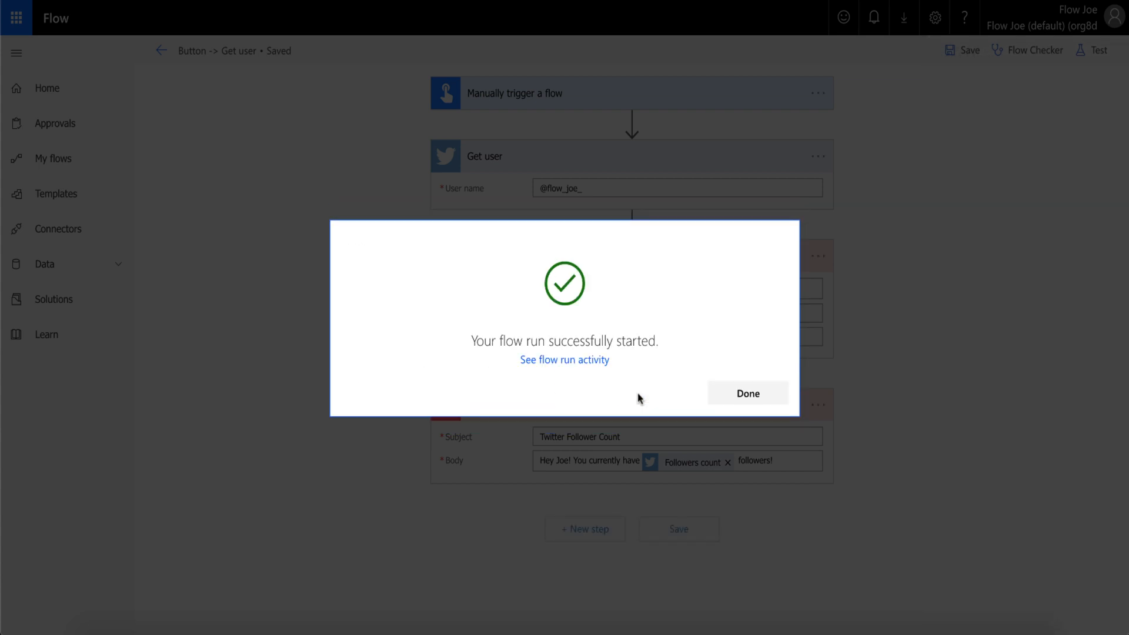
{"action": "left_click", "coordinate": [565, 360]}
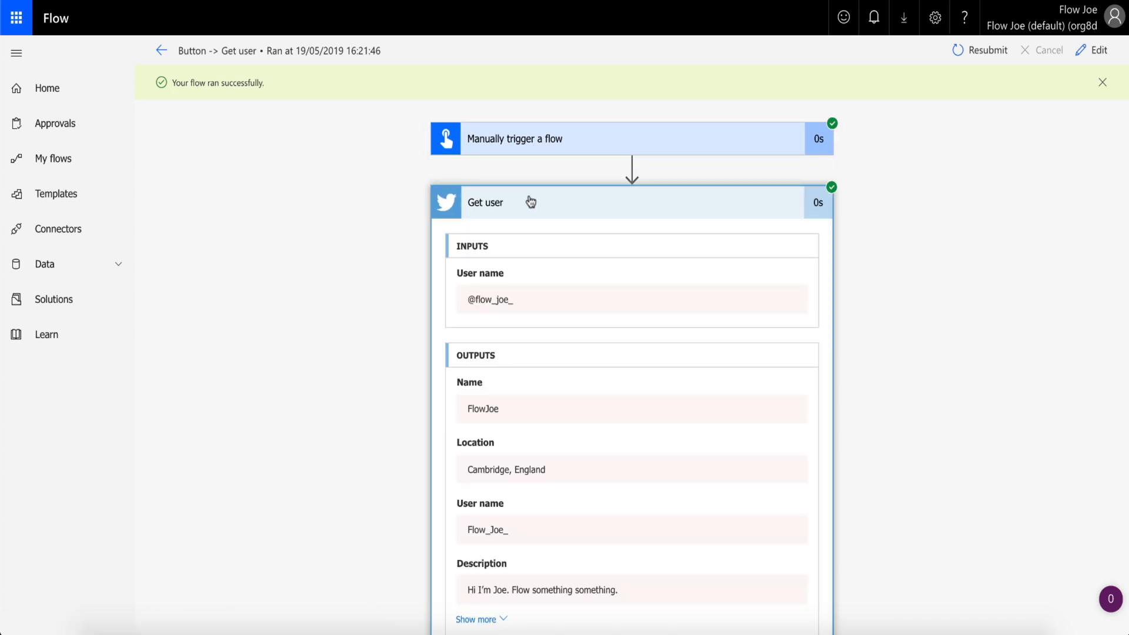
- Inspect the mobile and email notification run results showing 343 followers, then return to editing
{"action": "scroll", "scroll_direction": "down", "scroll_amount": 3}
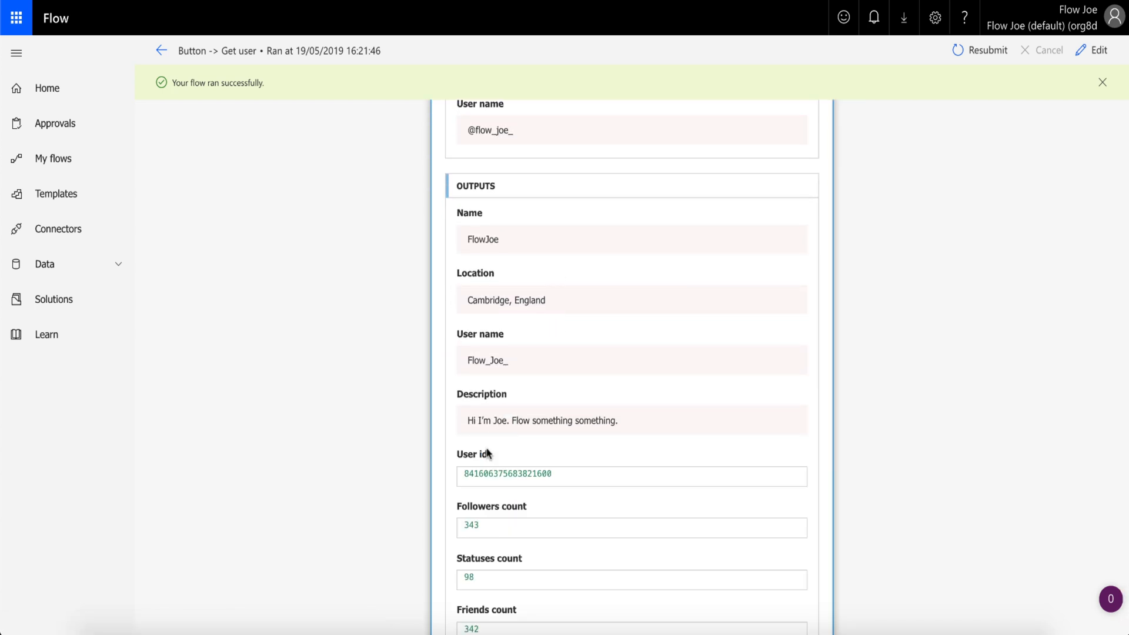
{"action": "scroll", "scroll_direction": "down", "scroll_amount": 3}
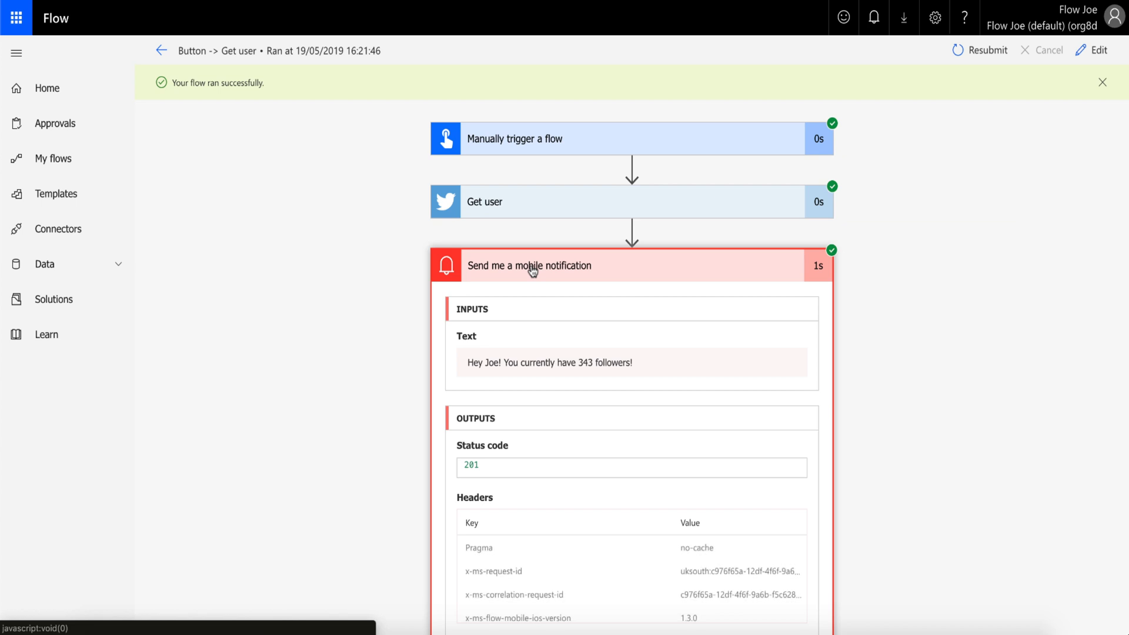
{"action": "scroll", "scroll_direction": "down", "scroll_amount": 3}
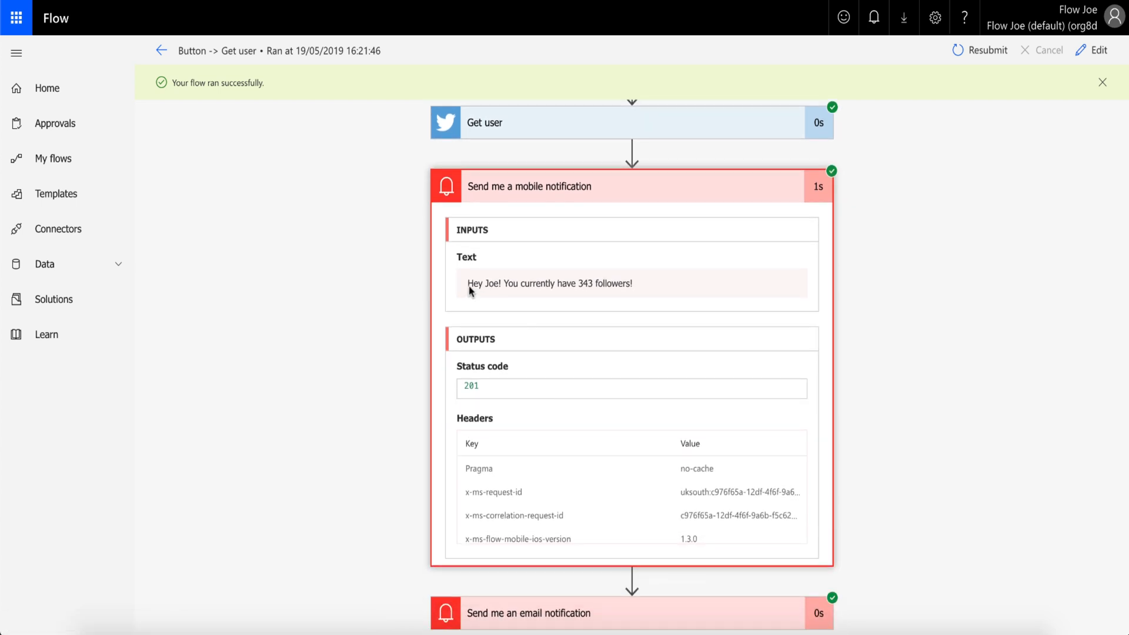
{"action": "mouse_move", "coordinate": [584, 293]}
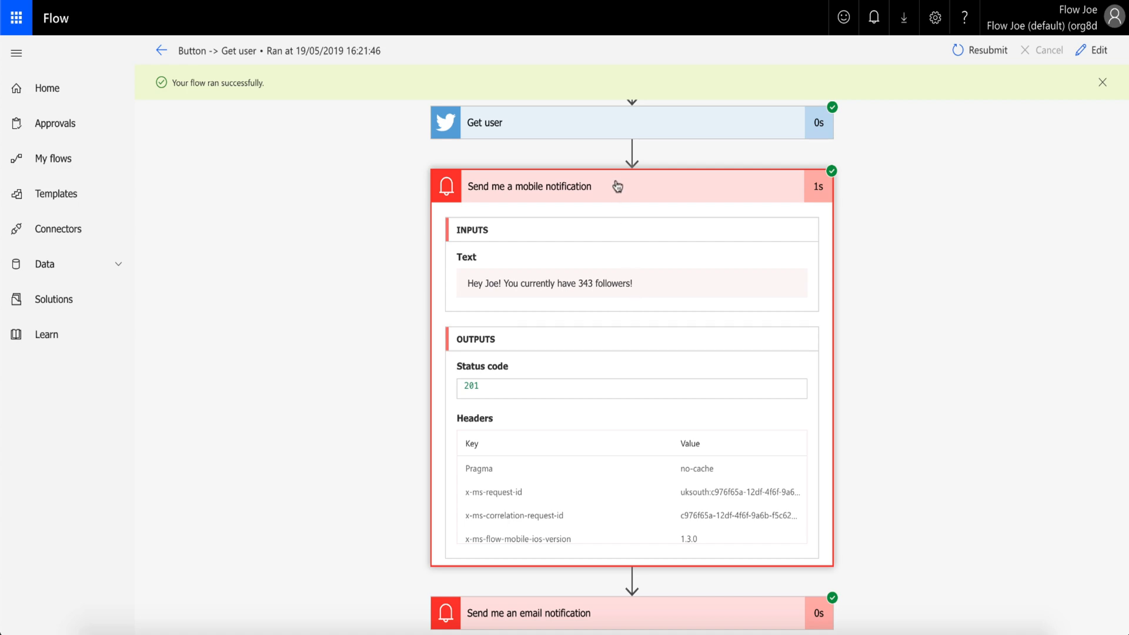
{"action": "left_click", "coordinate": [529, 186]}
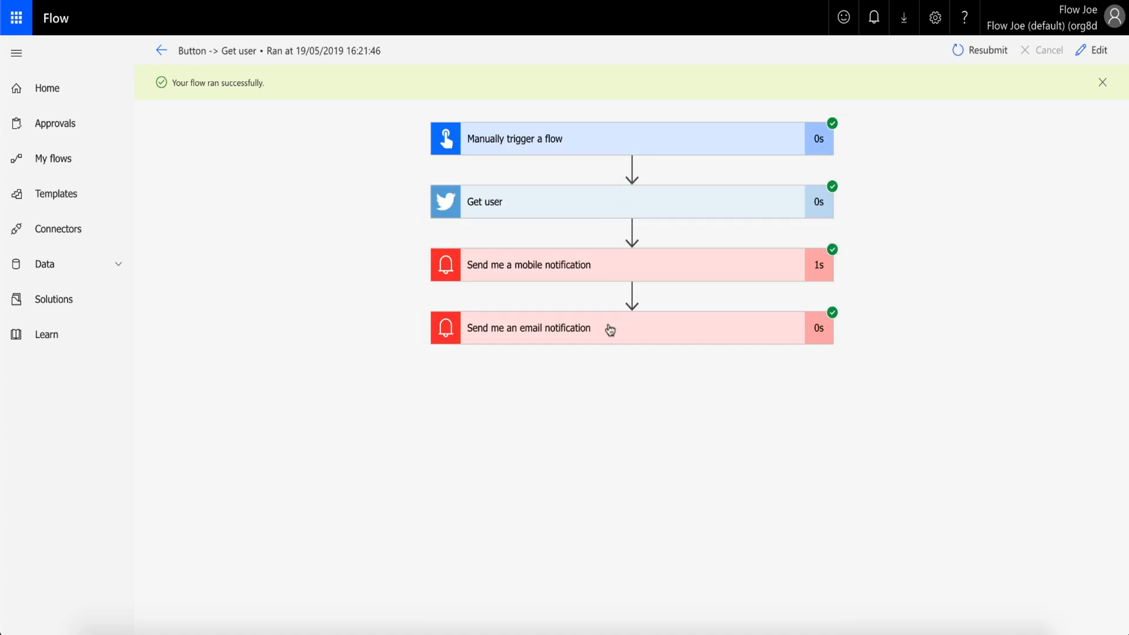
{"action": "left_click", "coordinate": [528, 327]}
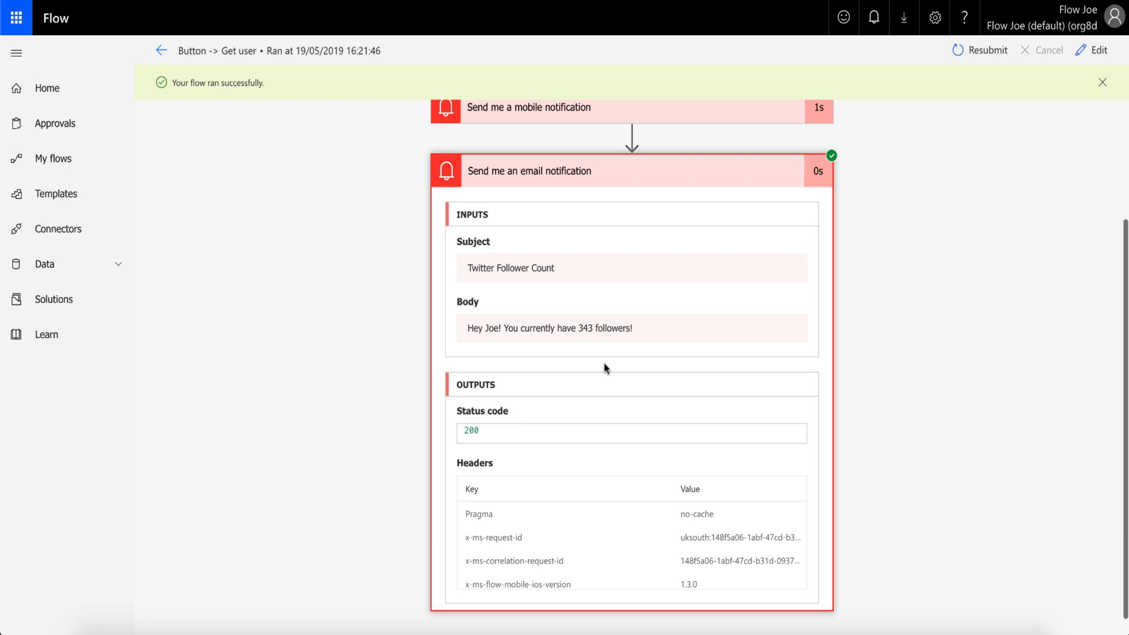
{"action": "mouse_move", "coordinate": [472, 277]}
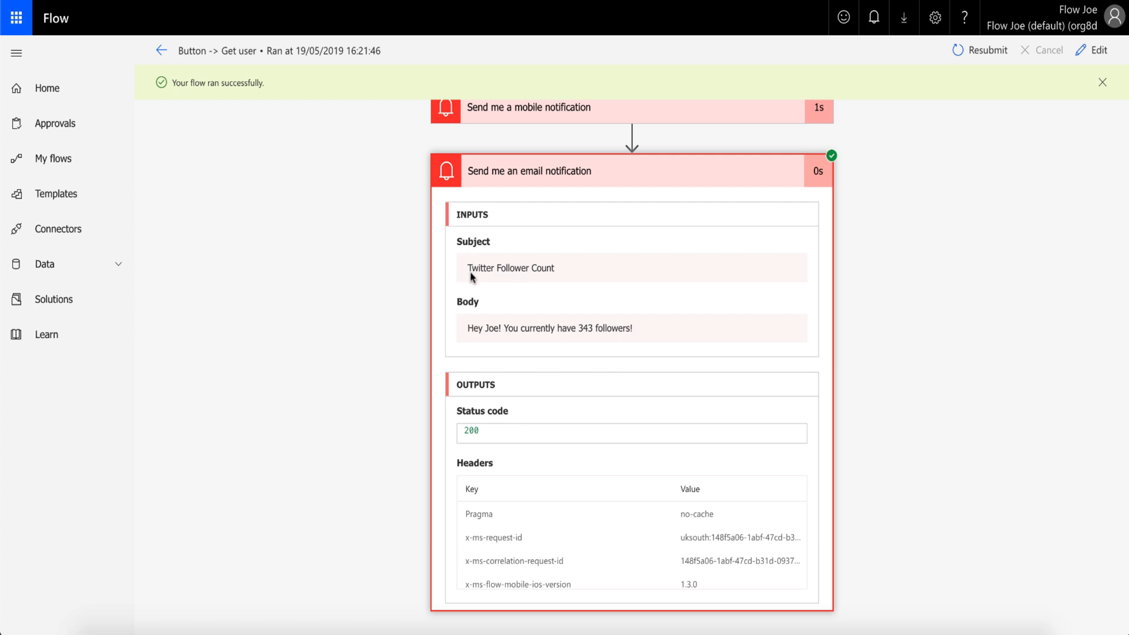
{"action": "mouse_move", "coordinate": [550, 279]}
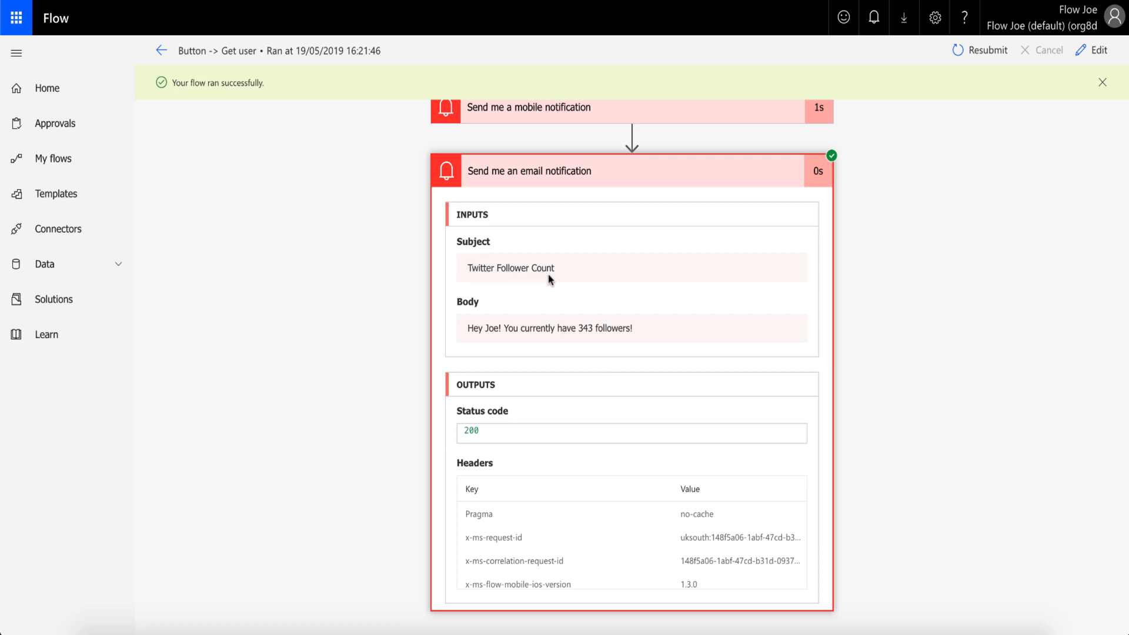
{"action": "mouse_move", "coordinate": [514, 337]}
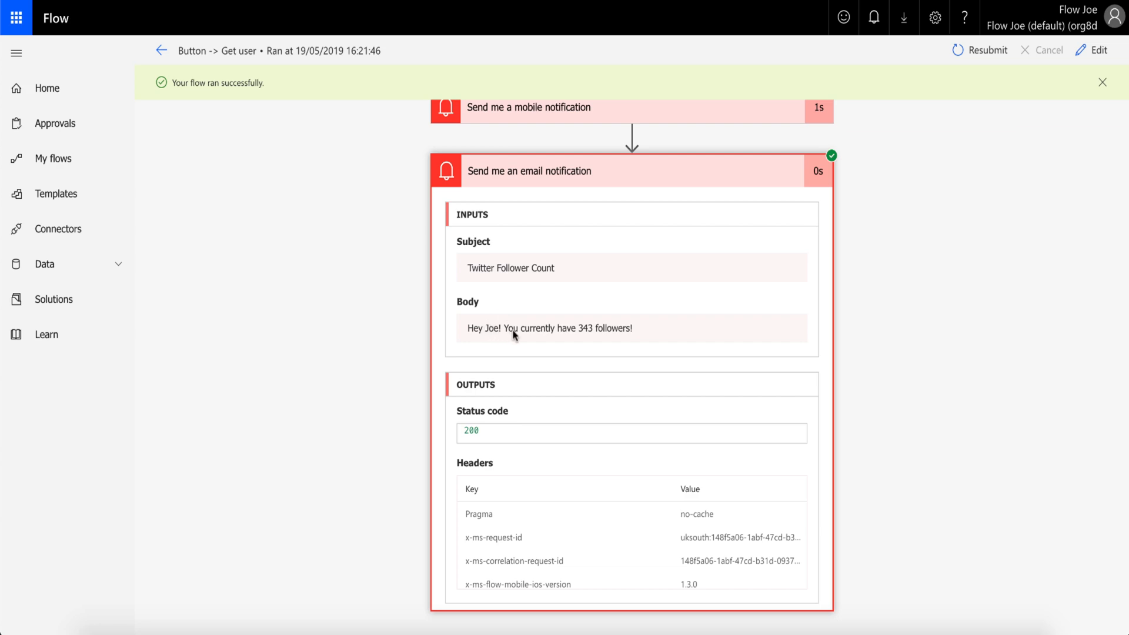
{"action": "mouse_move", "coordinate": [617, 338]}
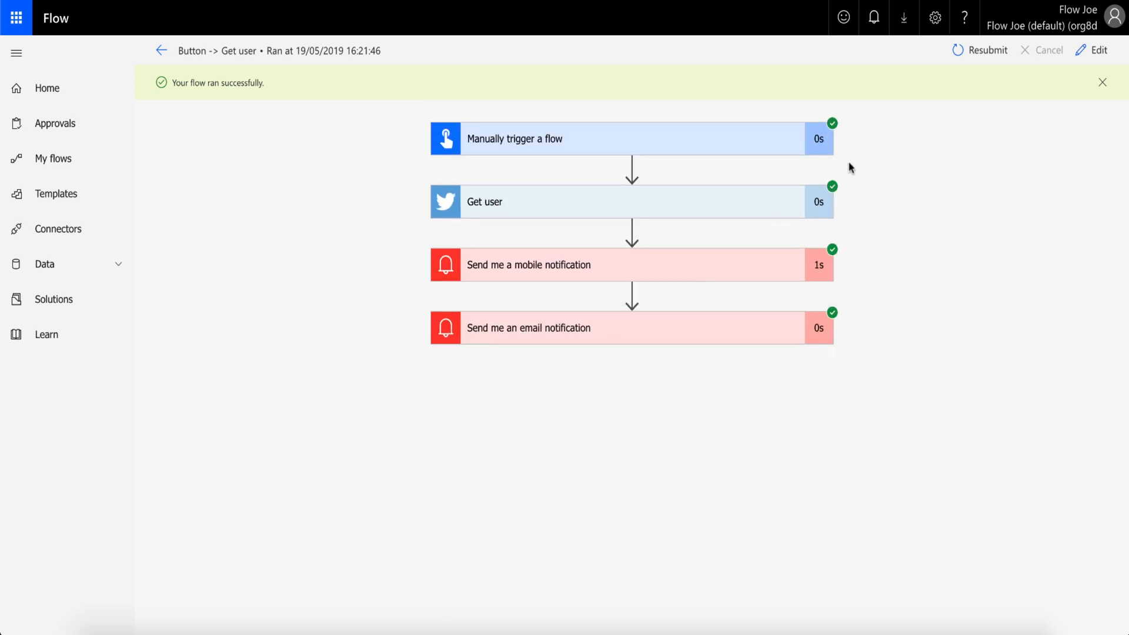
{"action": "left_click", "coordinate": [1091, 50]}
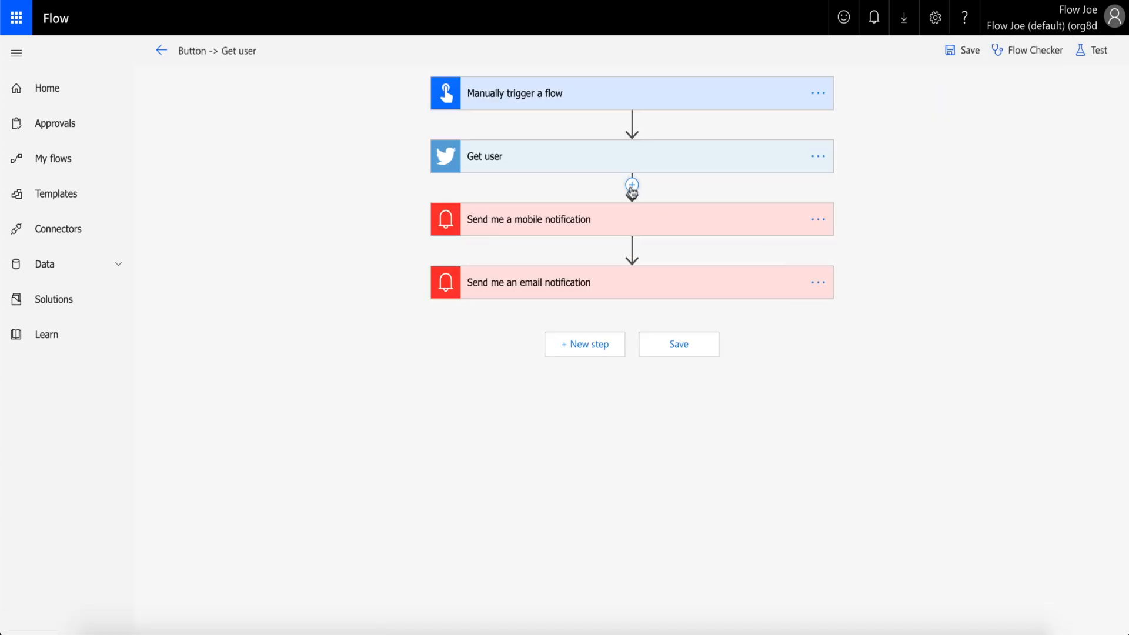
- Add a parallel branch after Get user sending an email with the copied follower-count subject
{"action": "left_click", "coordinate": [632, 185]}
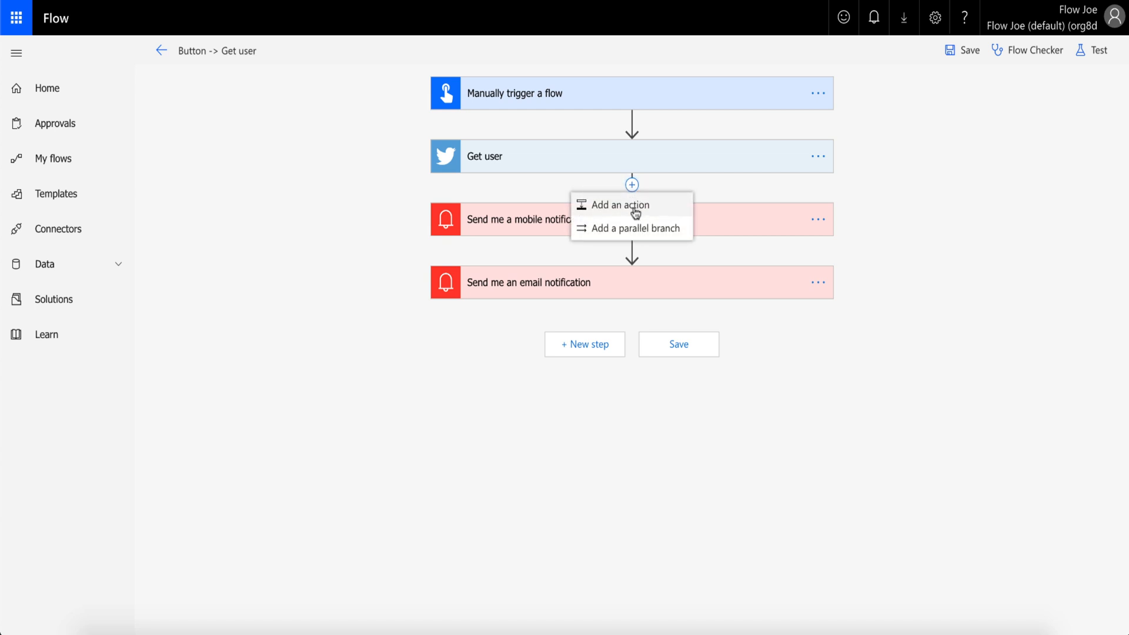
{"action": "left_click", "coordinate": [635, 228]}
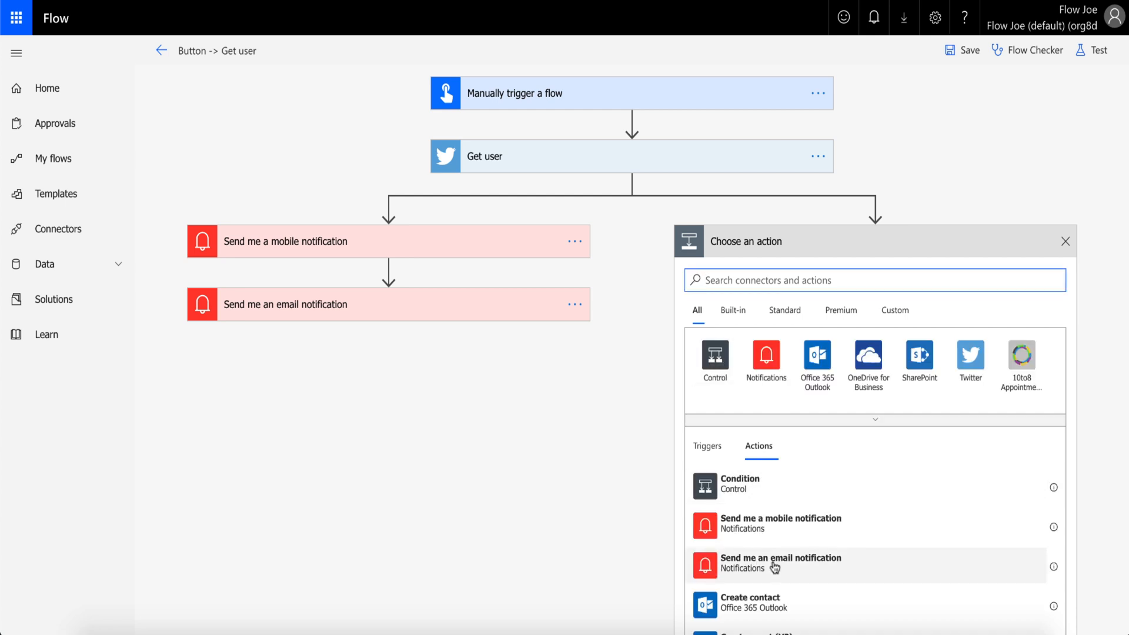
{"action": "left_click", "coordinate": [779, 563]}
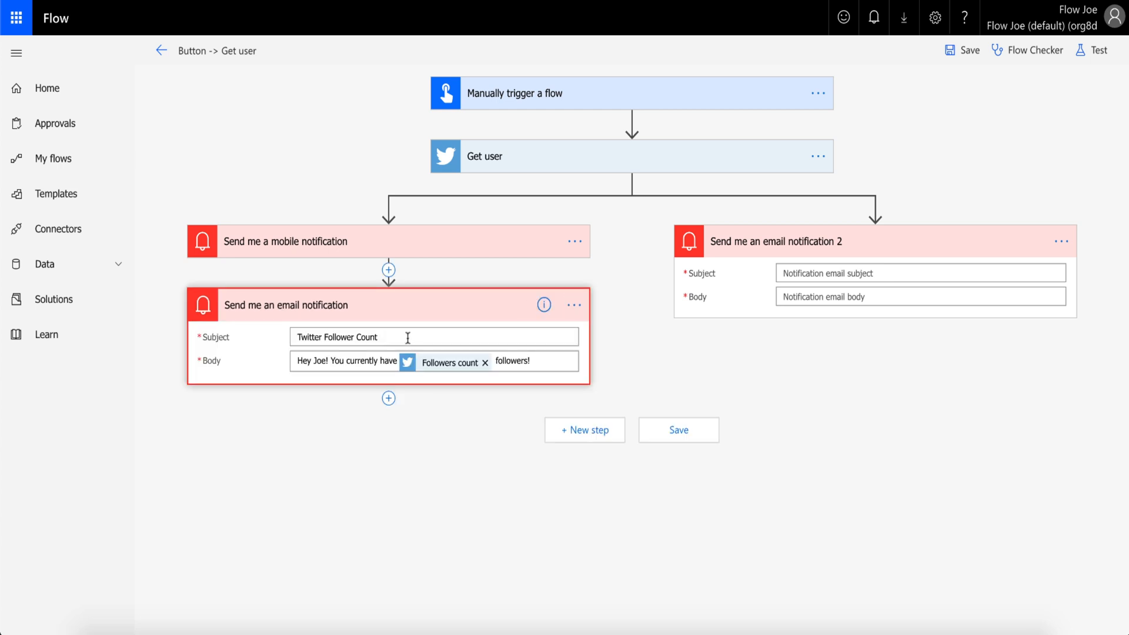
{"action": "left_click", "coordinate": [432, 336]}
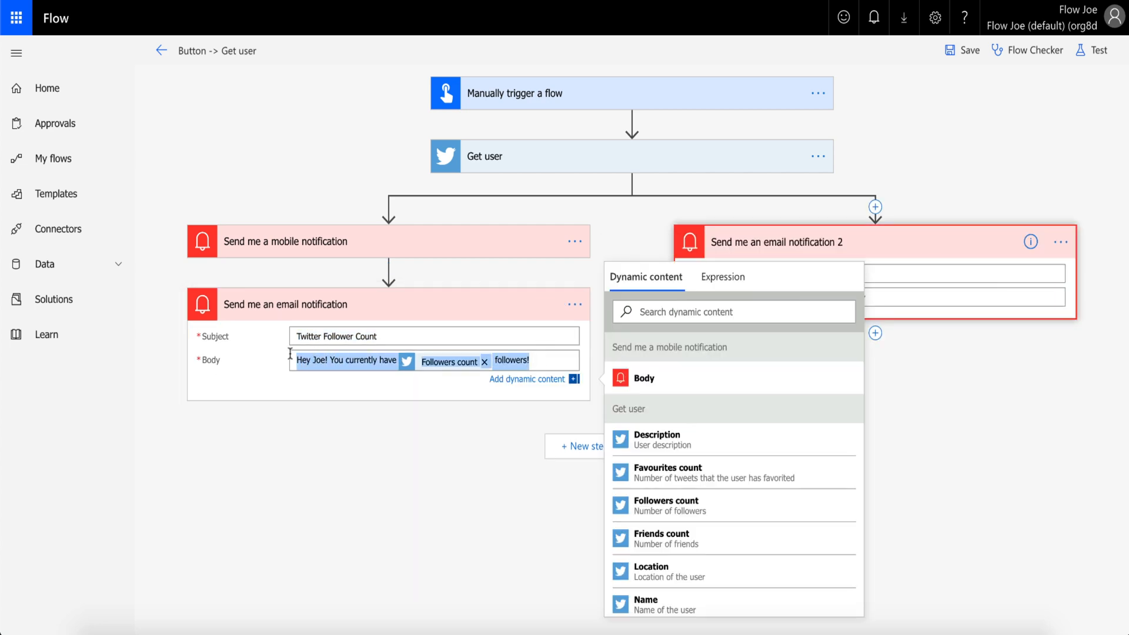
{"action": "left_click", "coordinate": [919, 298]}
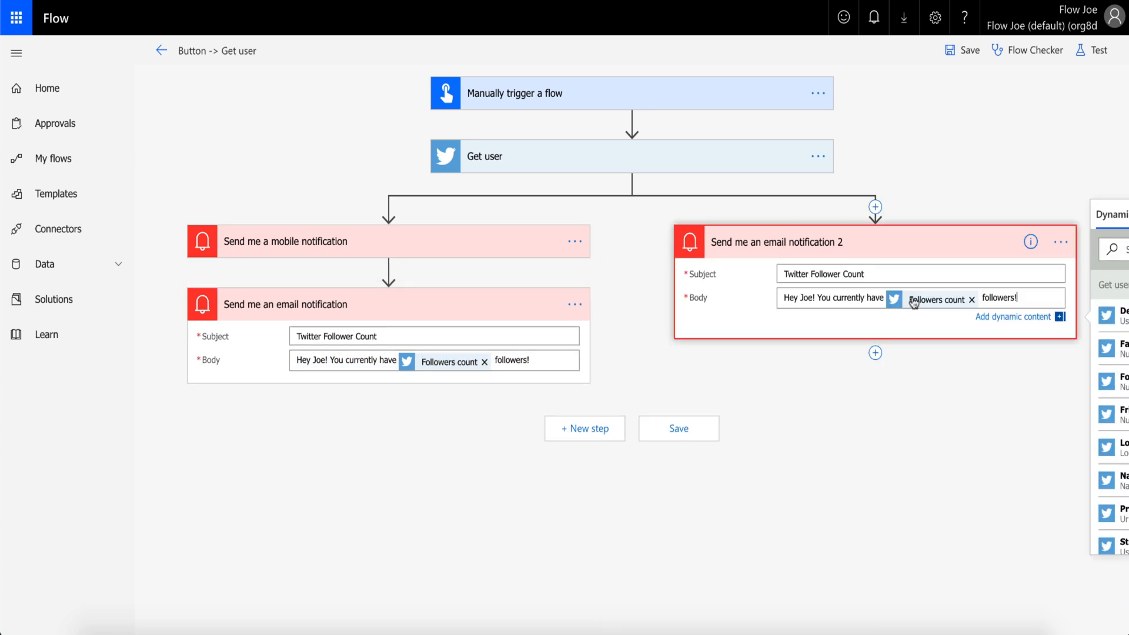
- Delete the original email notification step and collapse the second email step
{"action": "left_click", "coordinate": [574, 304]}
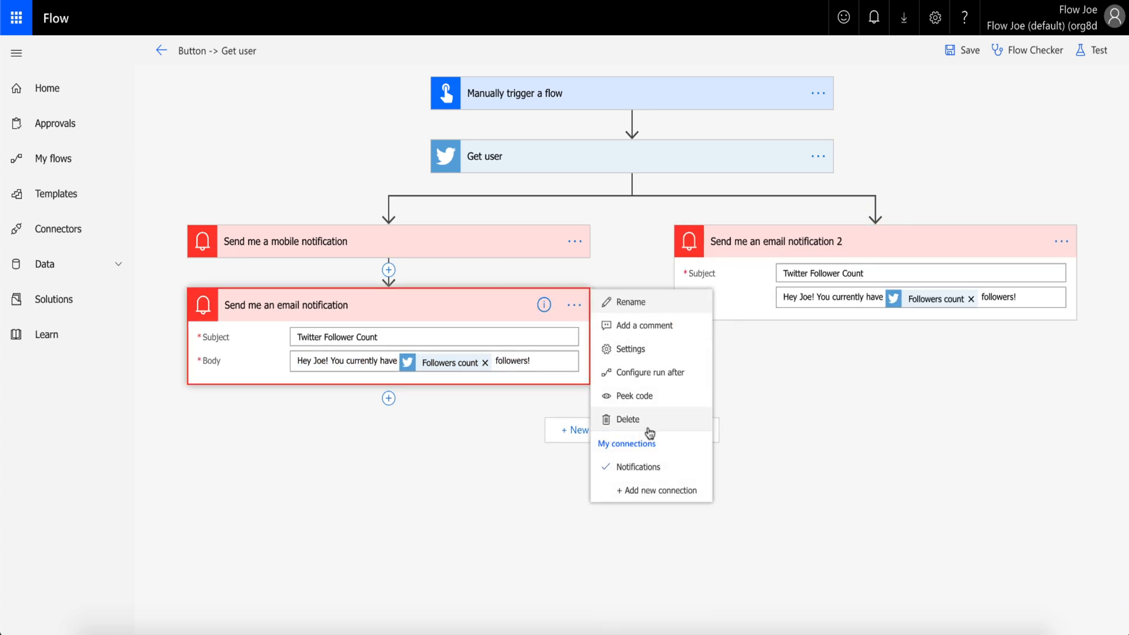
{"action": "left_click", "coordinate": [628, 419]}
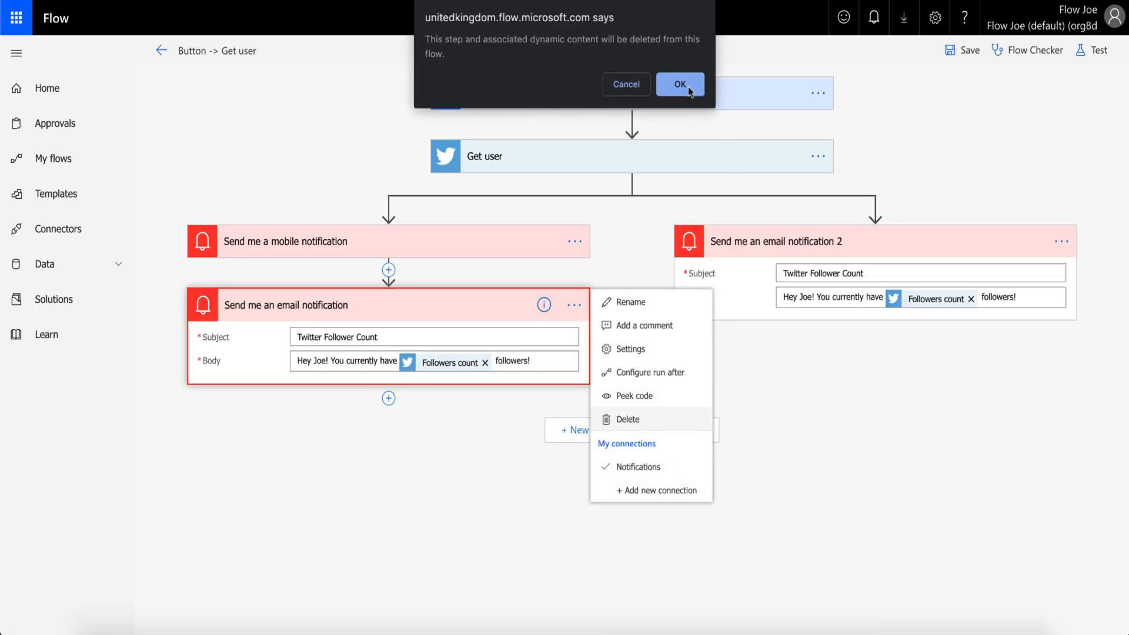
{"action": "left_click", "coordinate": [679, 84]}
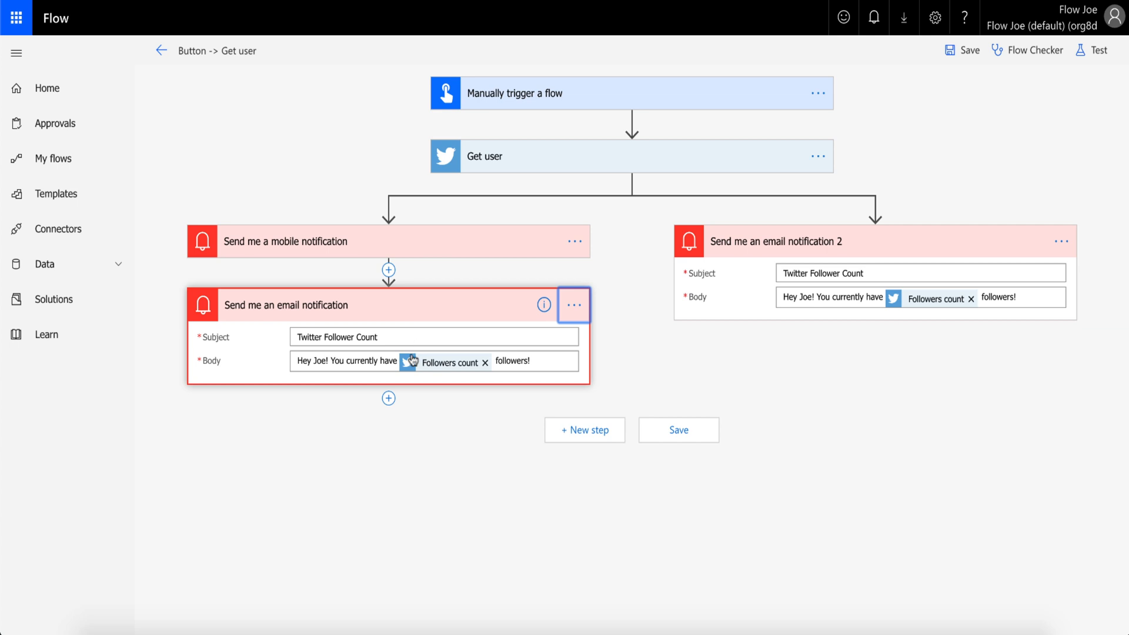
{"action": "mouse_move", "coordinate": [823, 261]}
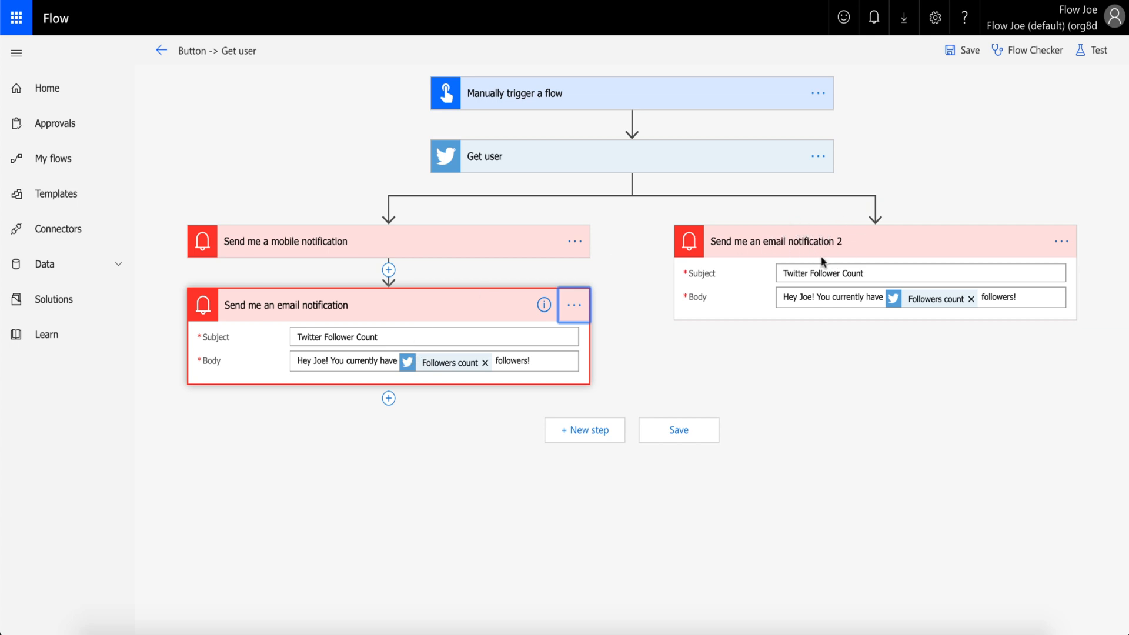
{"action": "left_click", "coordinate": [574, 304]}
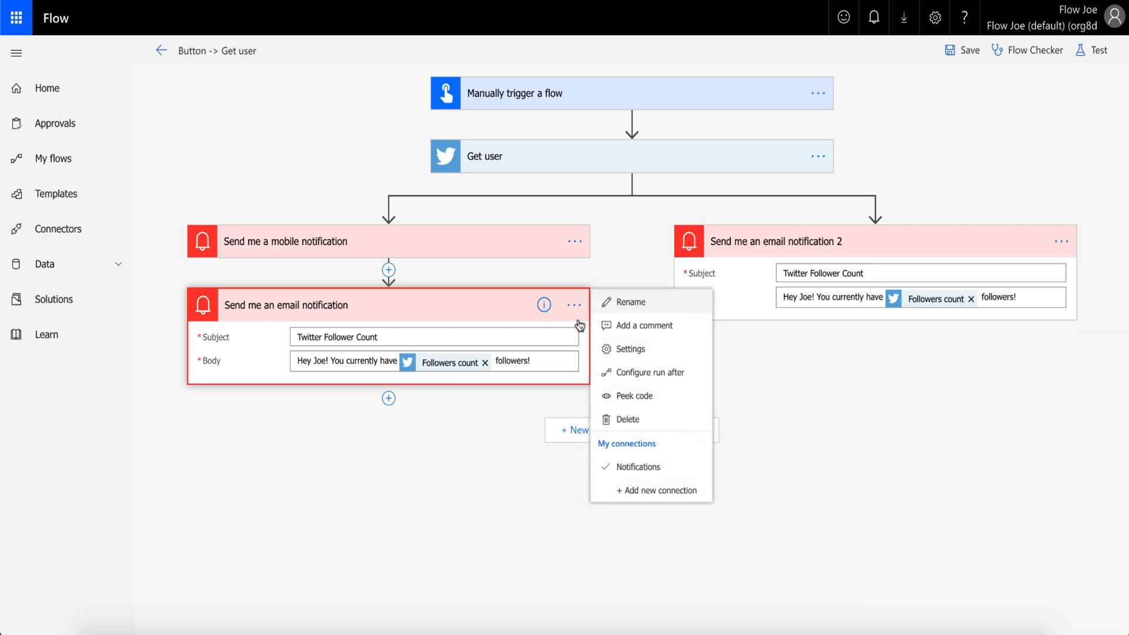
{"action": "left_click", "coordinate": [627, 419]}
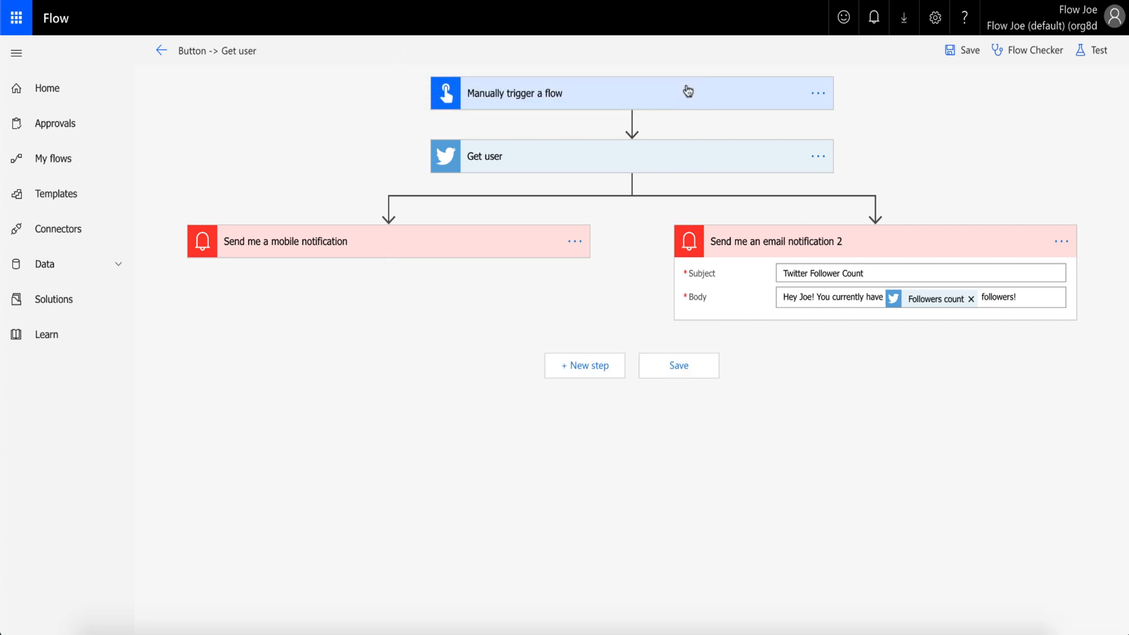
{"action": "left_click", "coordinate": [776, 241]}
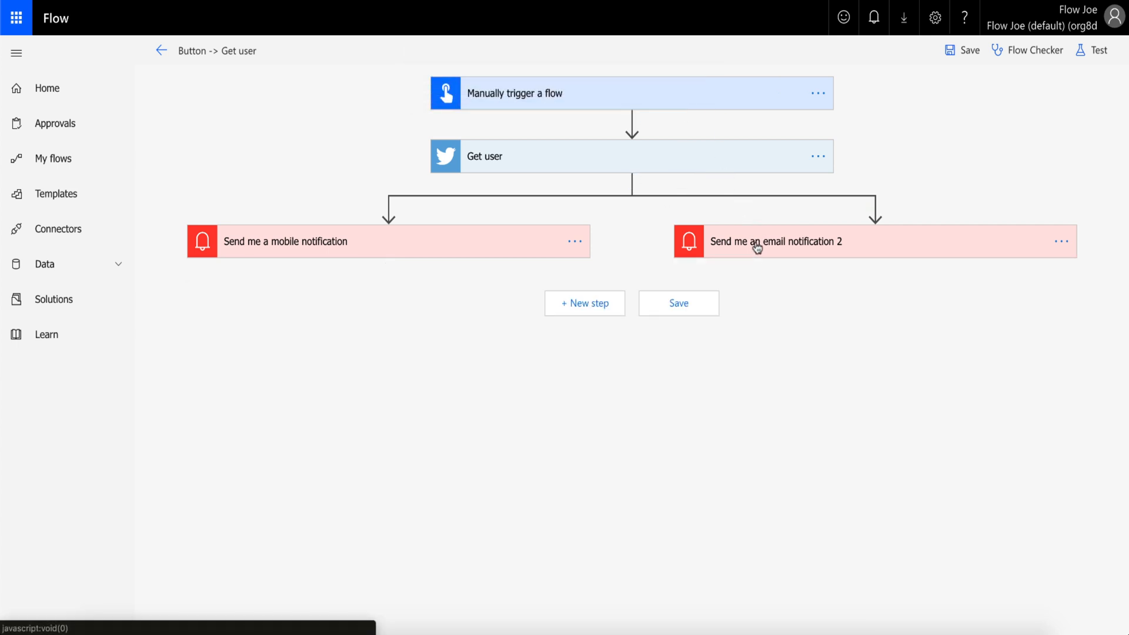
{"action": "mouse_move", "coordinate": [669, 155]}
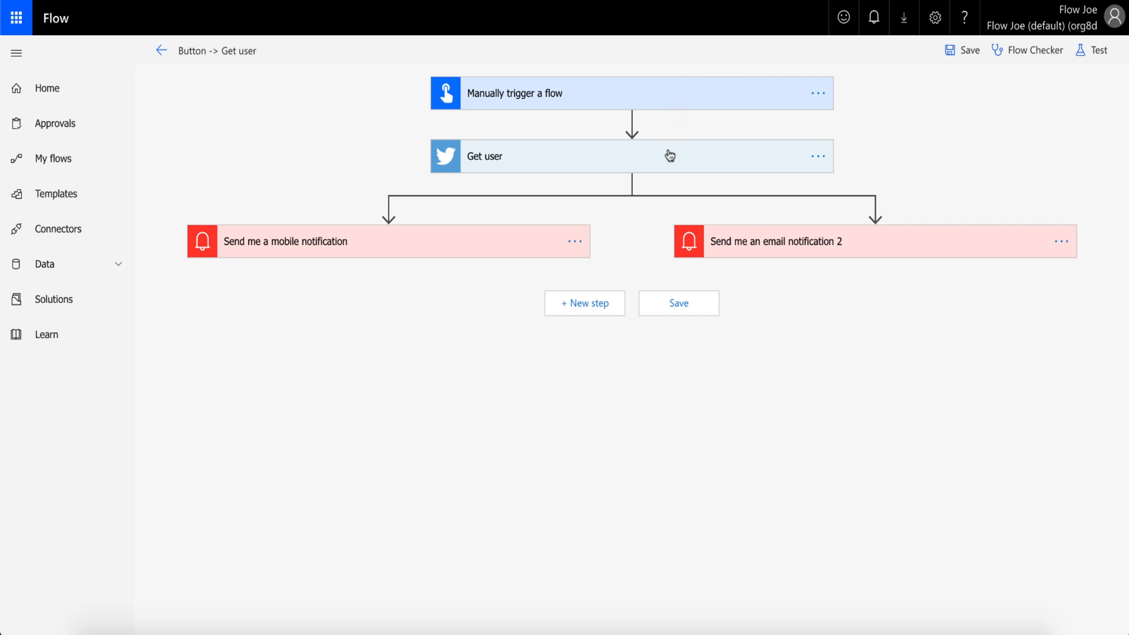
{"action": "mouse_move", "coordinate": [634, 396]}
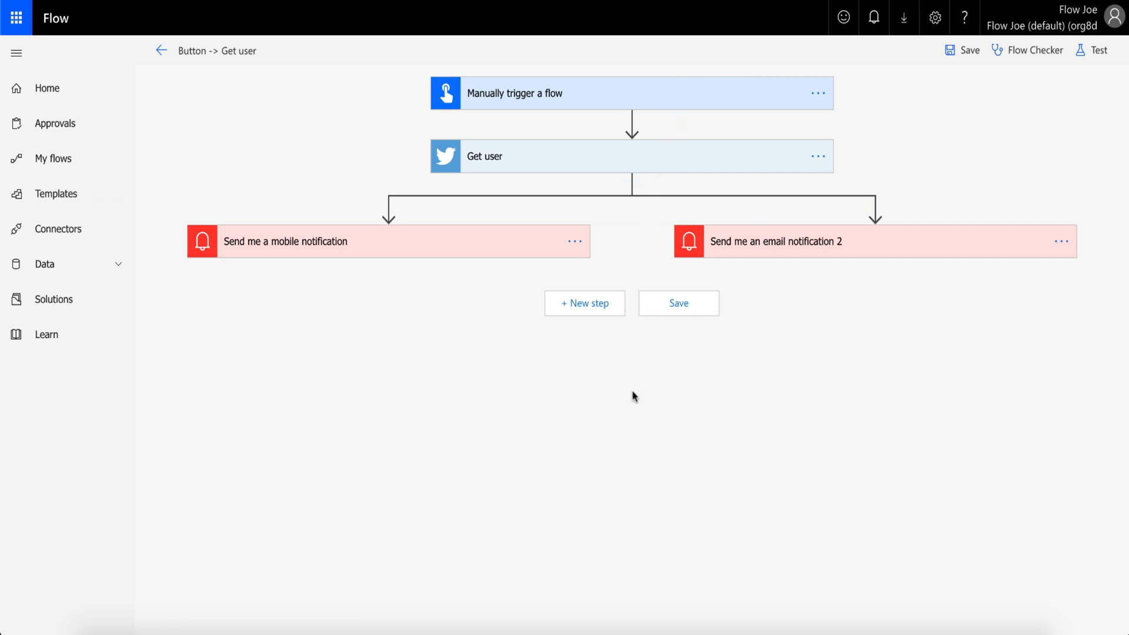
{"action": "mouse_move", "coordinate": [652, 92]}
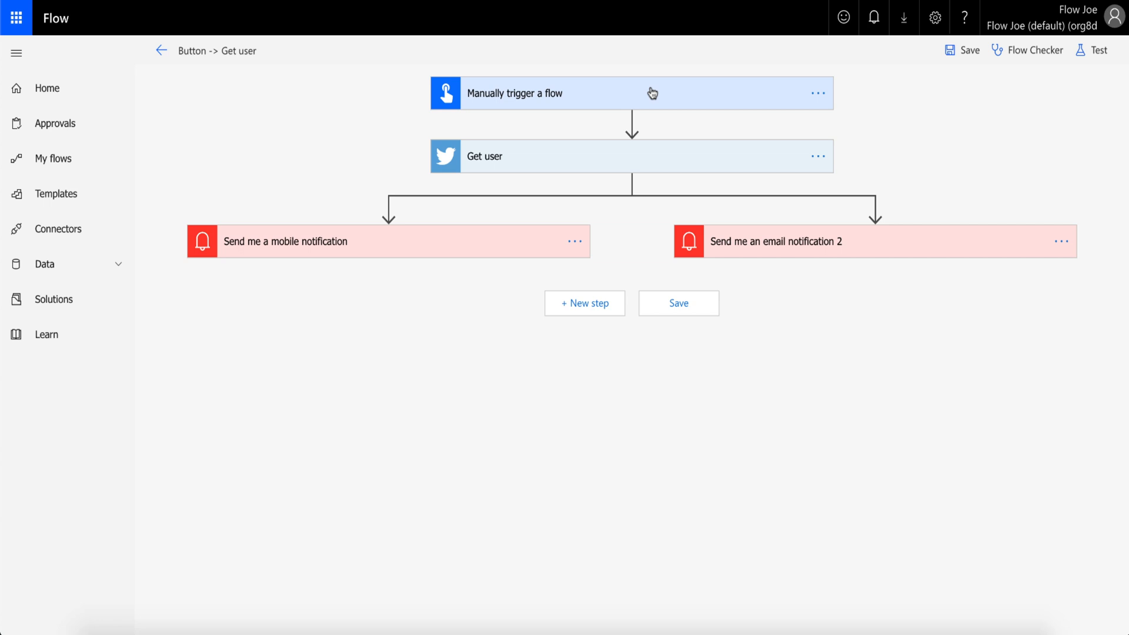
{"action": "mouse_move", "coordinate": [645, 164]}
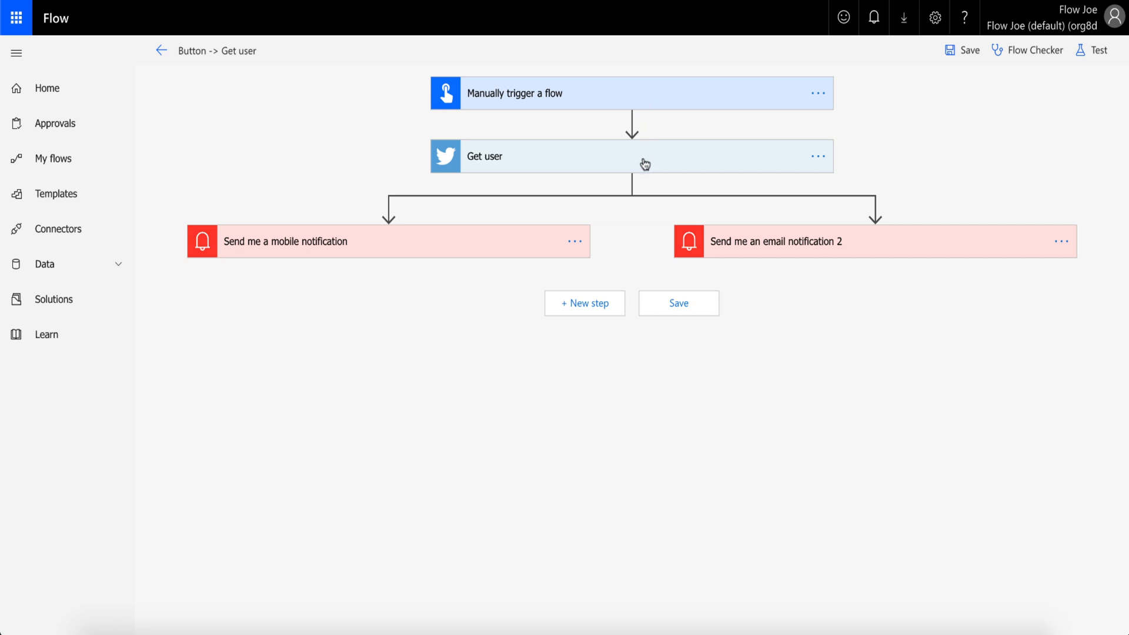
{"action": "mouse_move", "coordinate": [634, 256]}
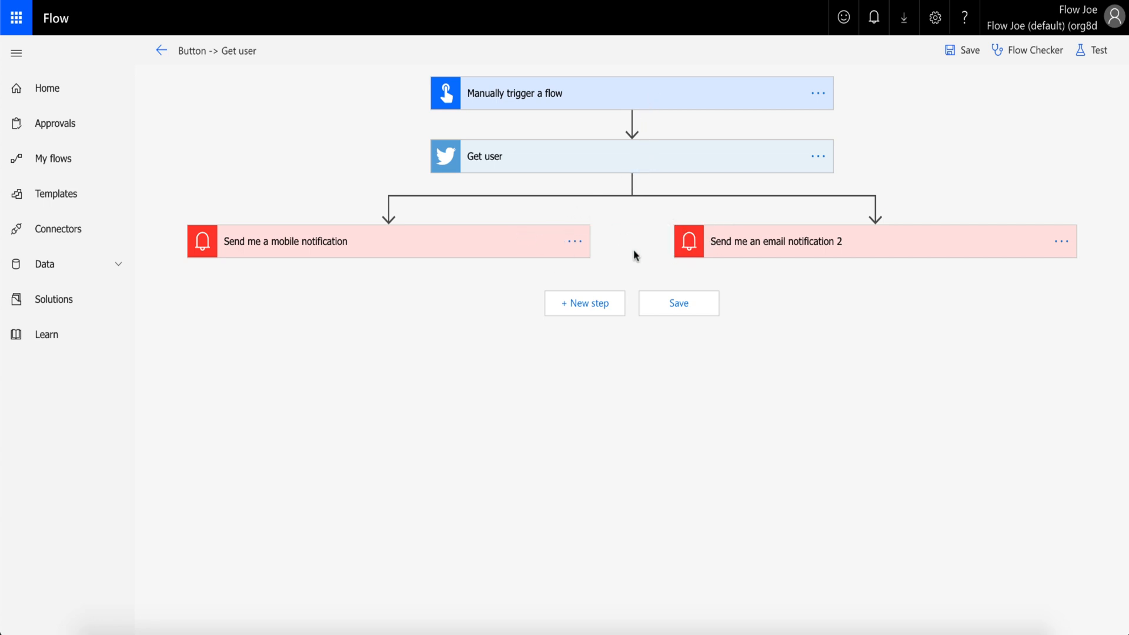
{"action": "mouse_move", "coordinate": [612, 257]}
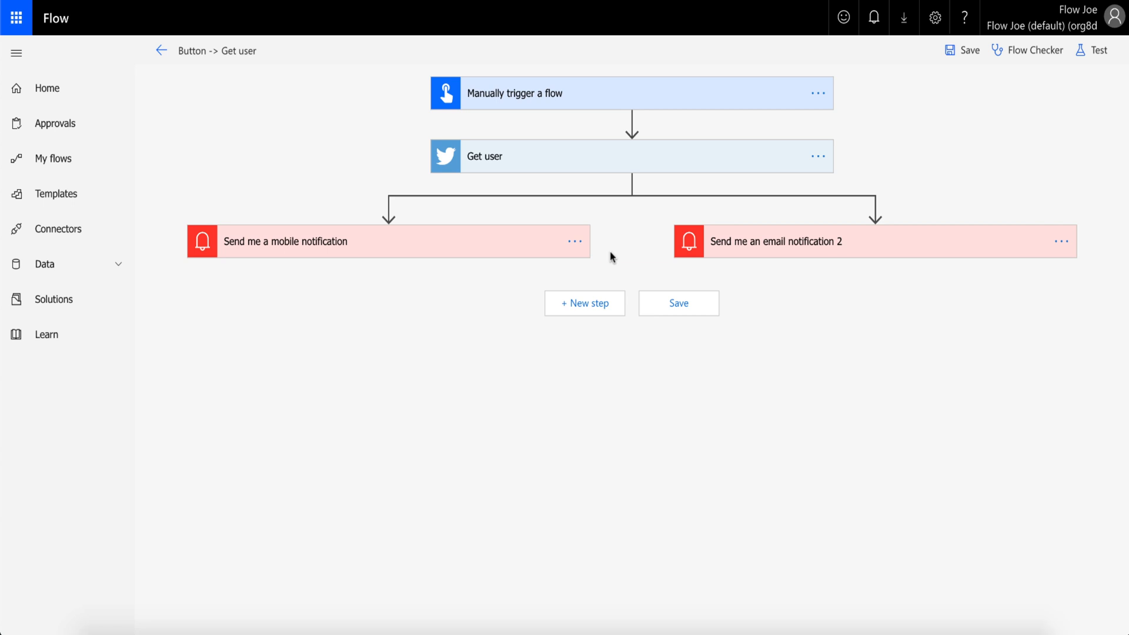
{"action": "mouse_move", "coordinate": [604, 242]}
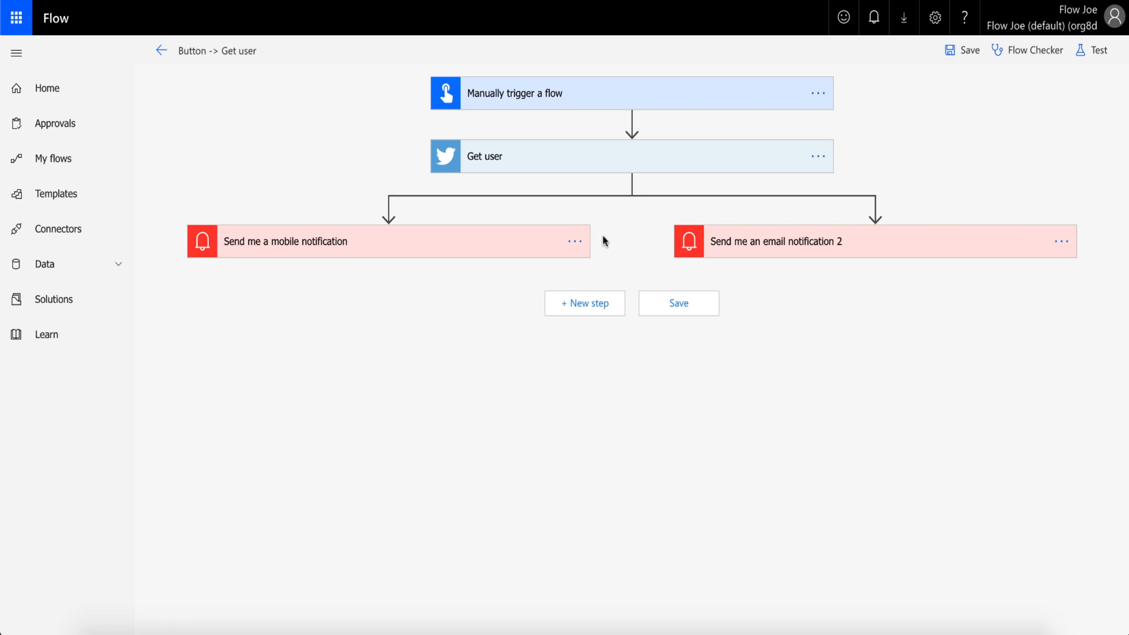
{"action": "mouse_move", "coordinate": [639, 96]}
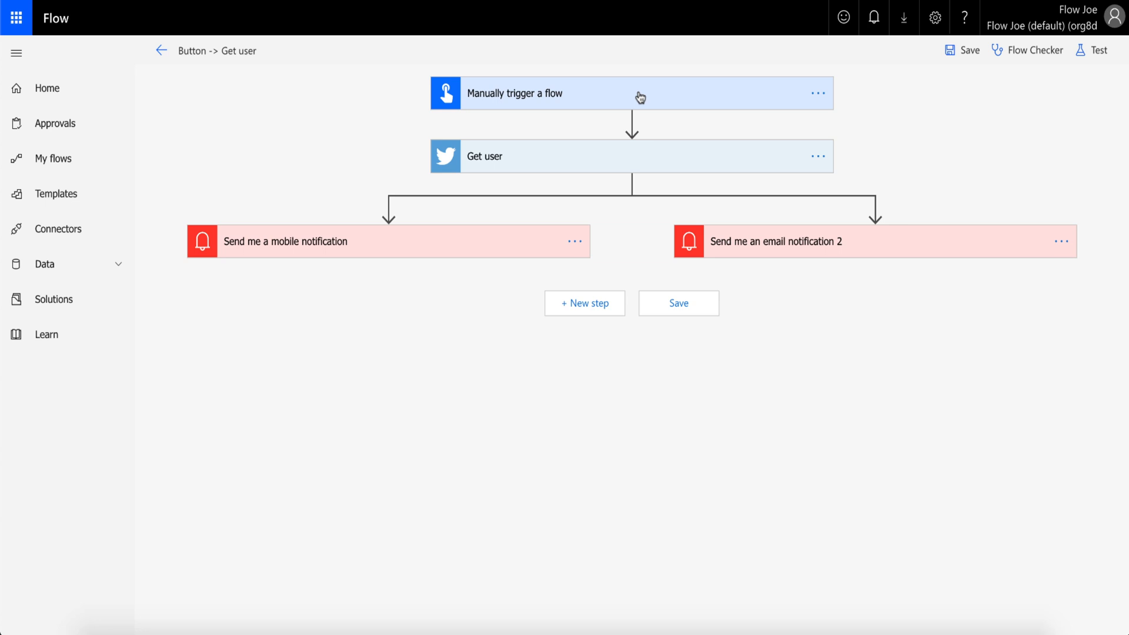
{"action": "mouse_move", "coordinate": [479, 270]}
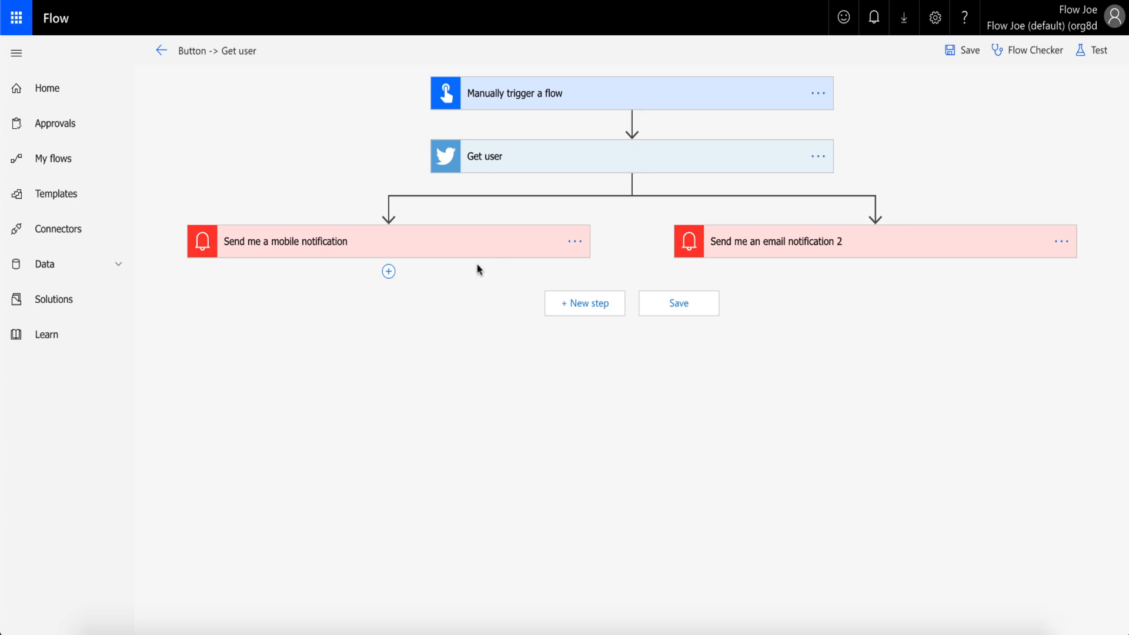
{"action": "mouse_move", "coordinate": [596, 278]}
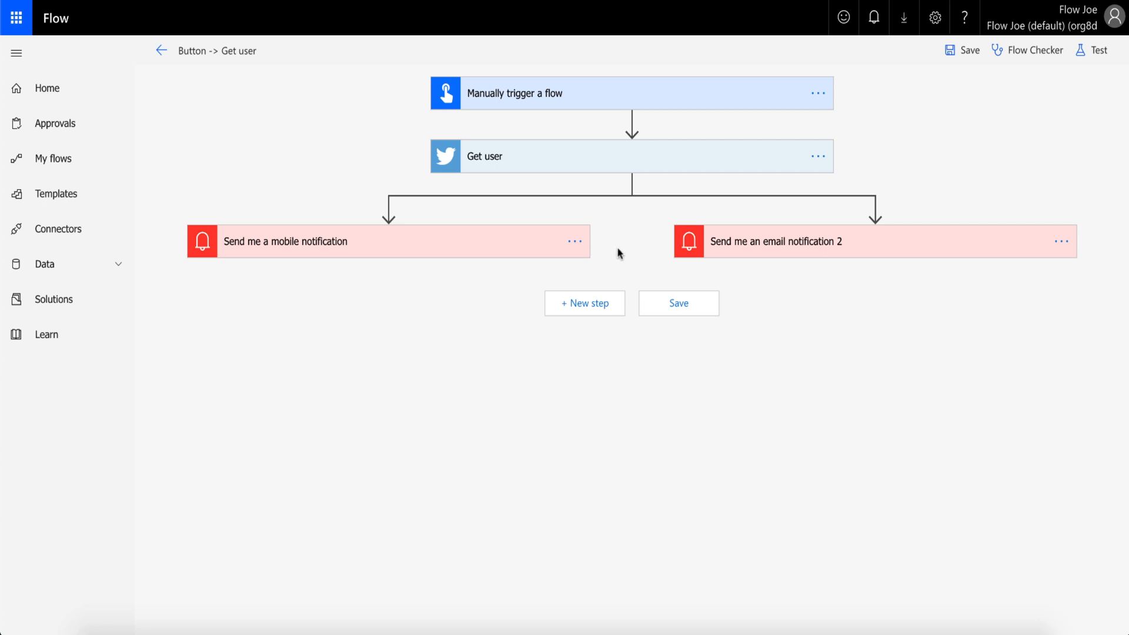
{"action": "mouse_move", "coordinate": [718, 367]}
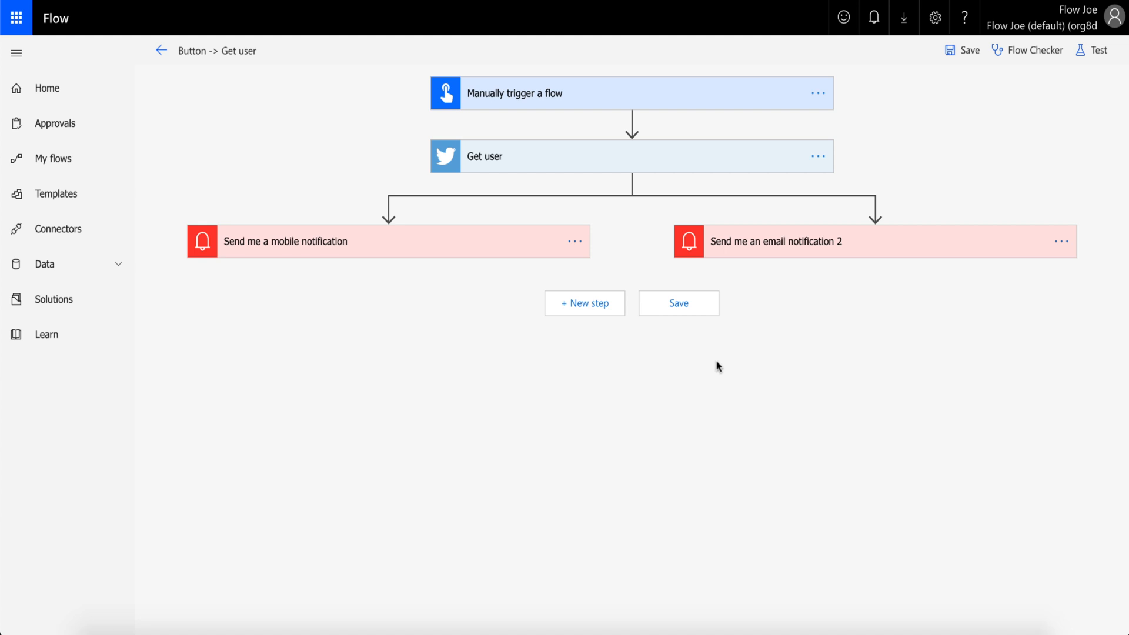
- Save the parallel-branch flow, test-run it manually, and view the run activity
{"action": "left_click", "coordinate": [677, 302]}
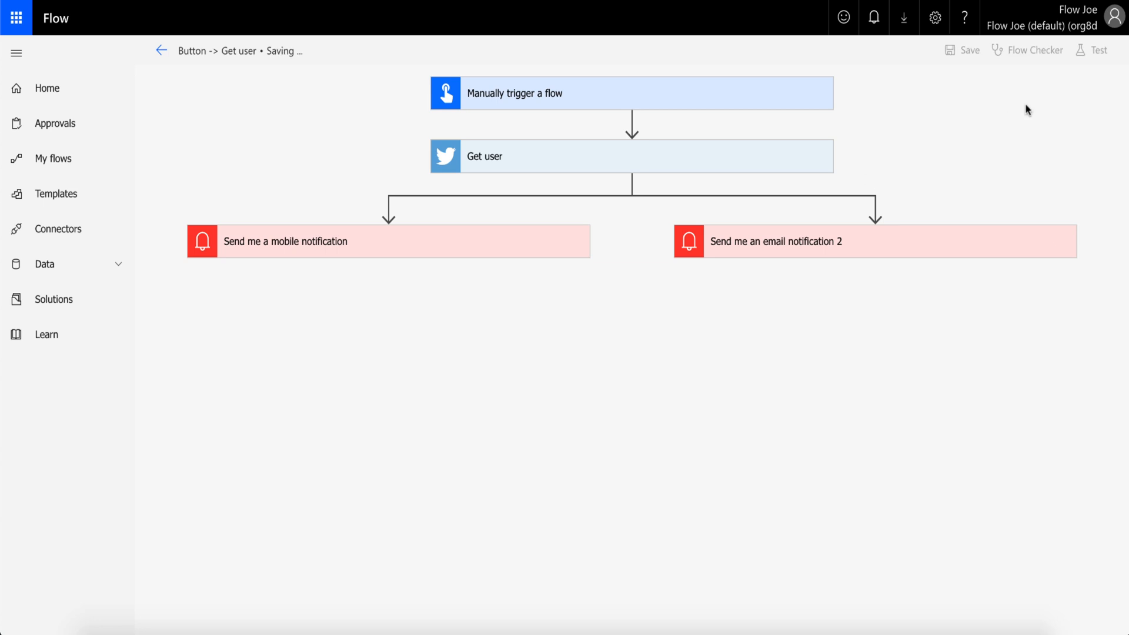
{"action": "left_click", "coordinate": [1091, 50]}
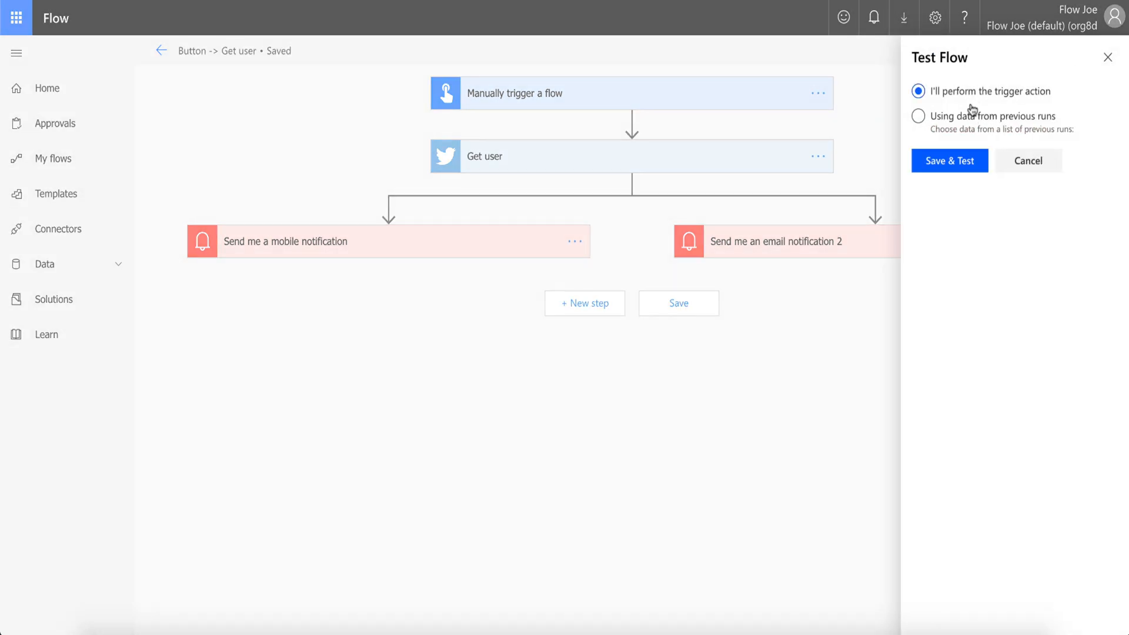
{"action": "left_click", "coordinate": [949, 161]}
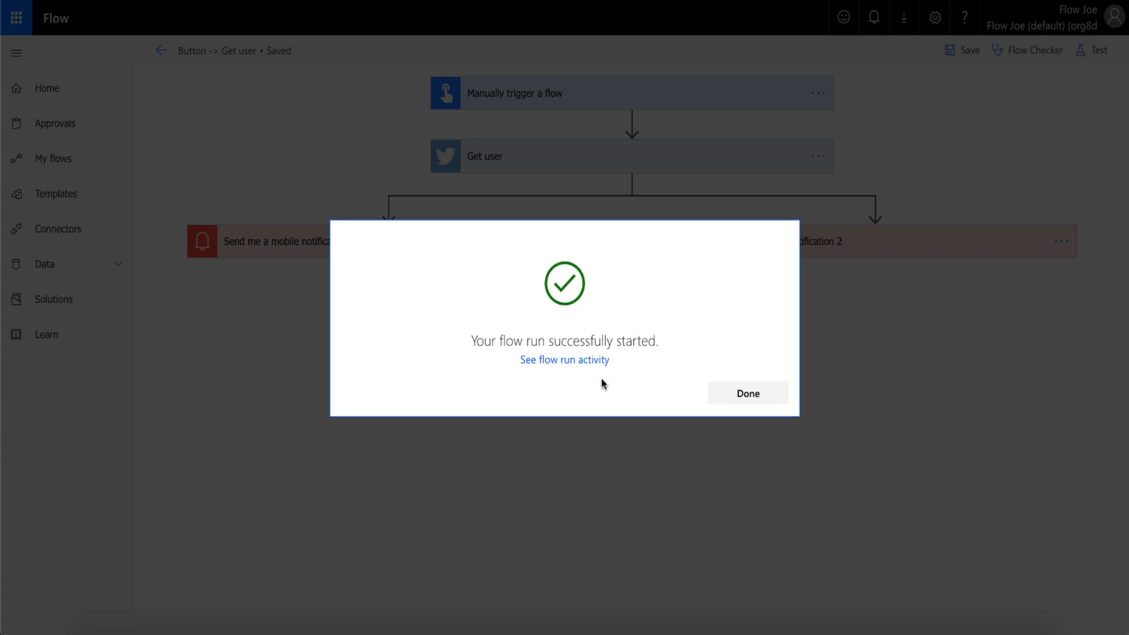
{"action": "left_click", "coordinate": [564, 360]}
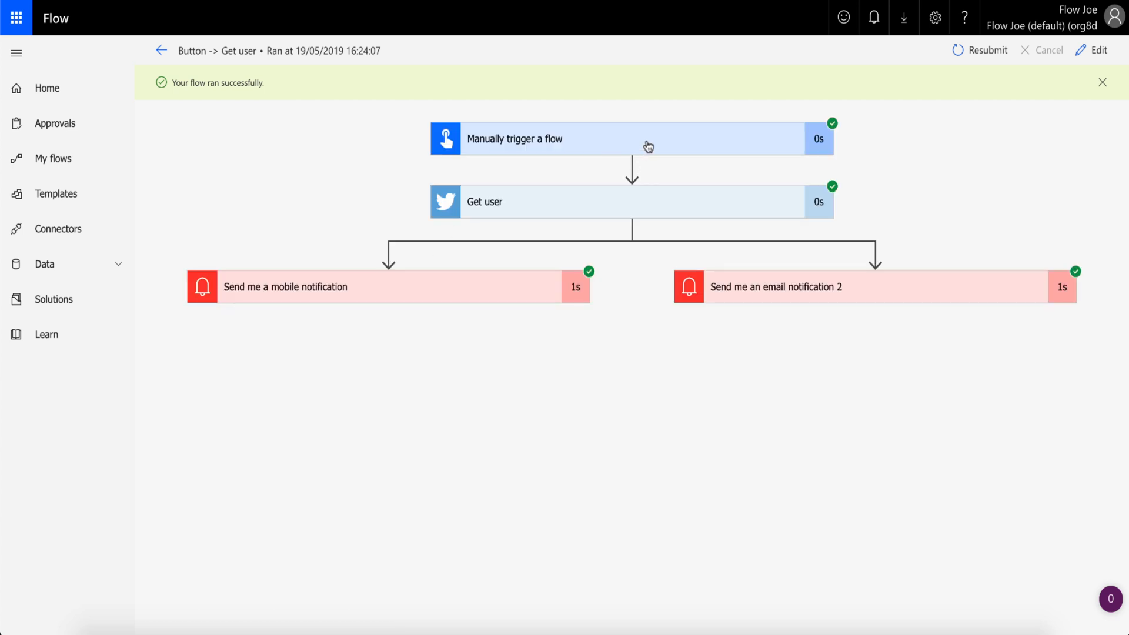
{"action": "mouse_move", "coordinate": [649, 204]}
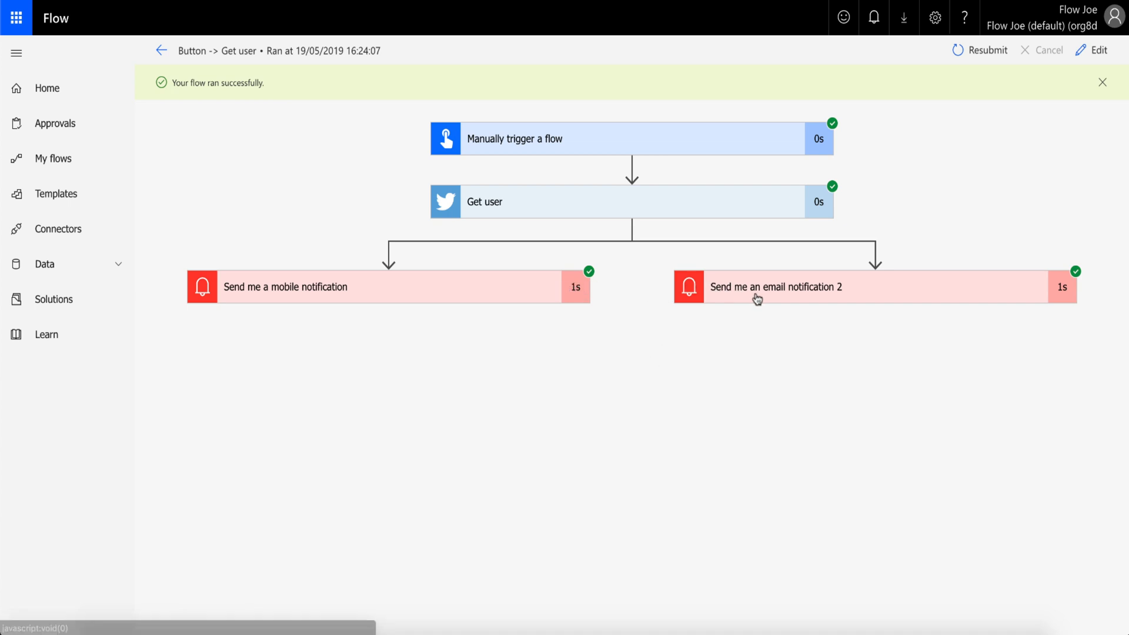
{"action": "mouse_move", "coordinate": [623, 307]}
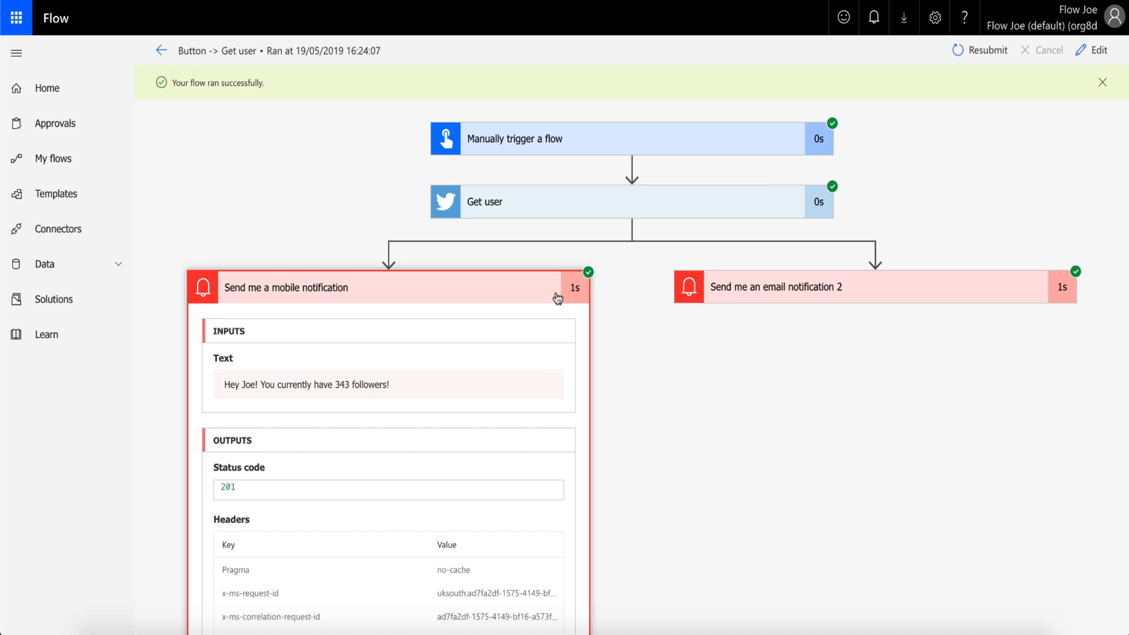
- Scroll the run details to inspect both notifications' 343-follower messages
{"action": "scroll", "scroll_direction": "down", "scroll_amount": 3}
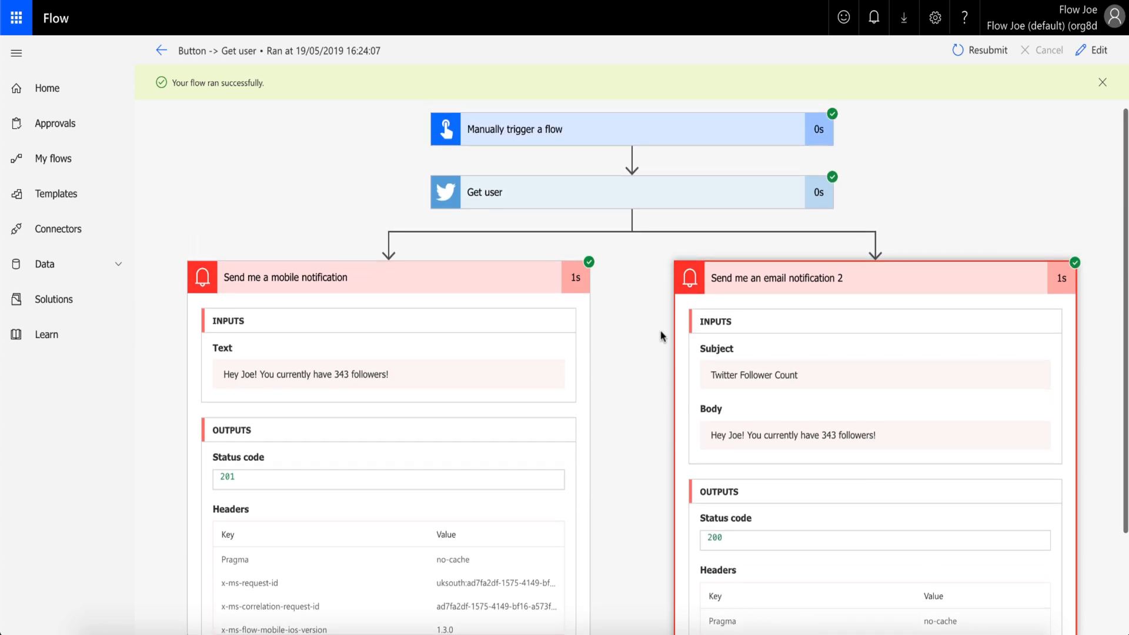
{"action": "mouse_move", "coordinate": [758, 247]}
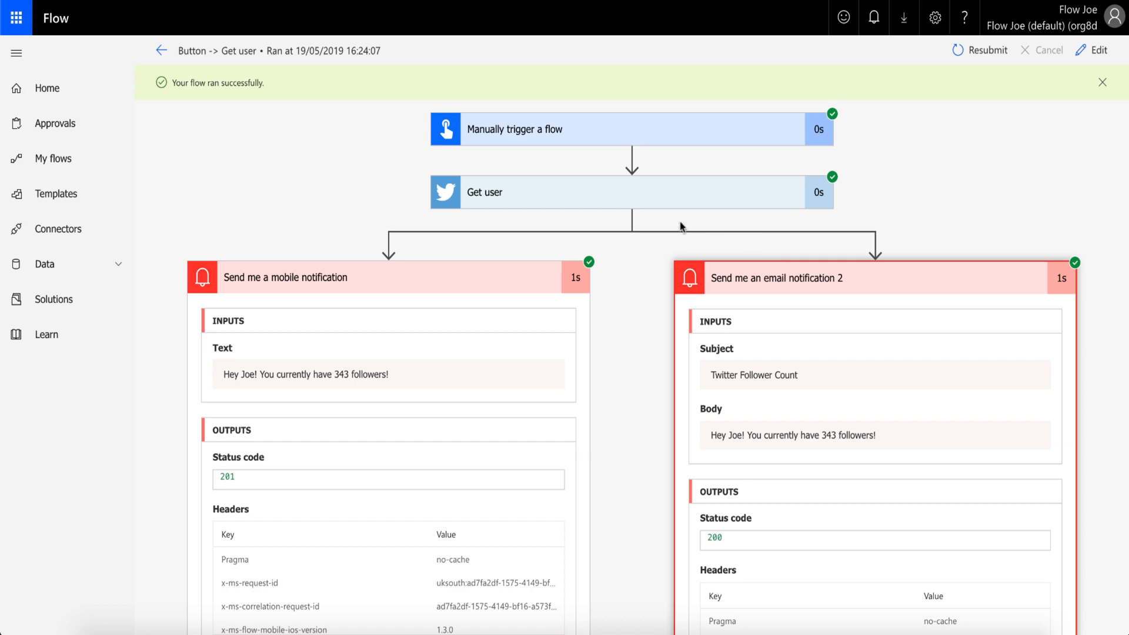
{"action": "mouse_move", "coordinate": [664, 113]}
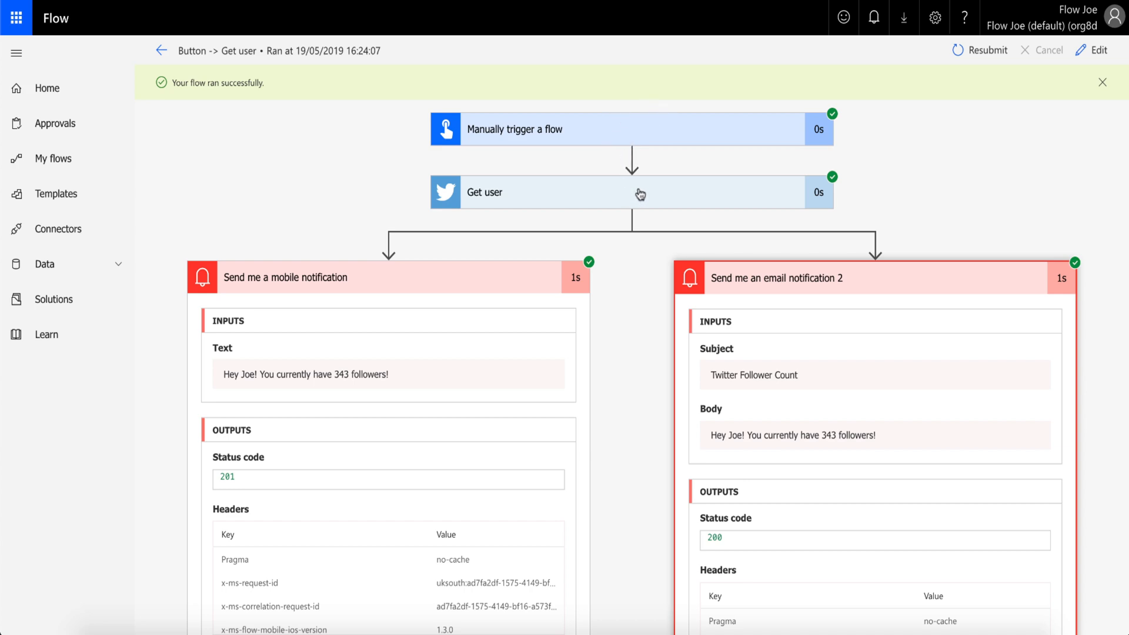
{"action": "mouse_move", "coordinate": [651, 288]}
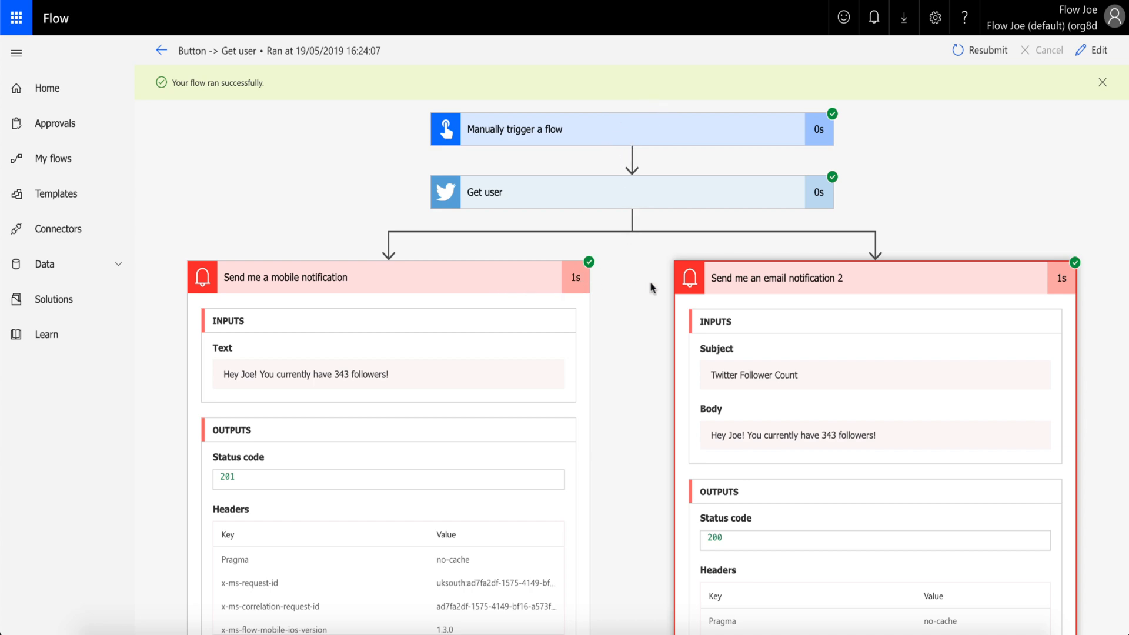
{"action": "mouse_move", "coordinate": [706, 286]}
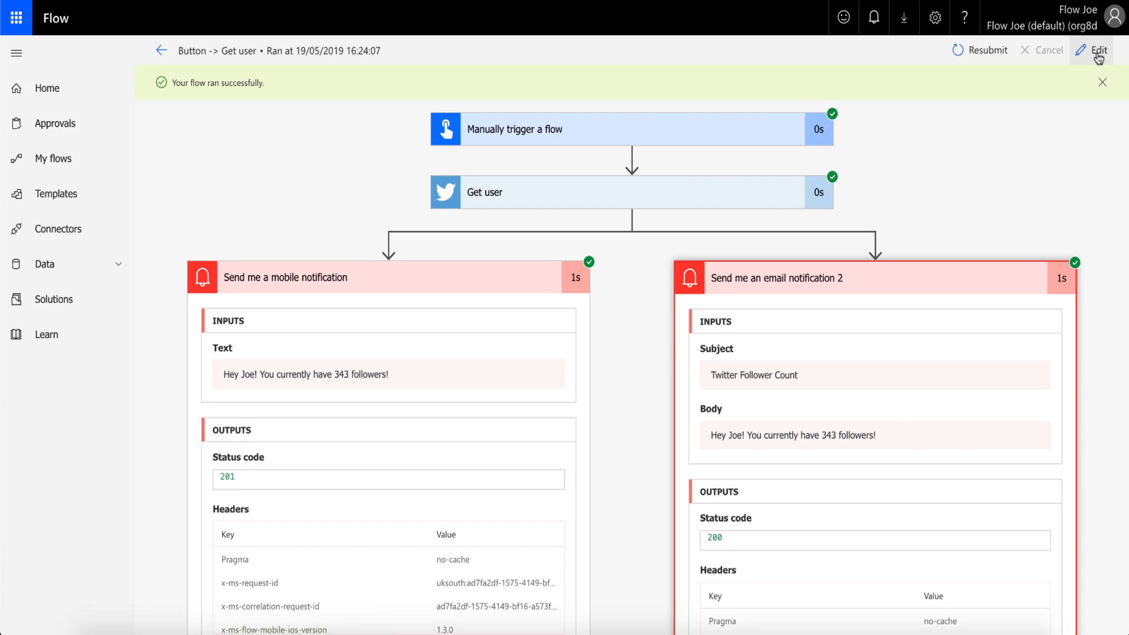
- Add a third parallel branch with a mobile notification reading 'Mobile 2', keeping unsaved changes
{"action": "left_click", "coordinate": [1091, 50]}
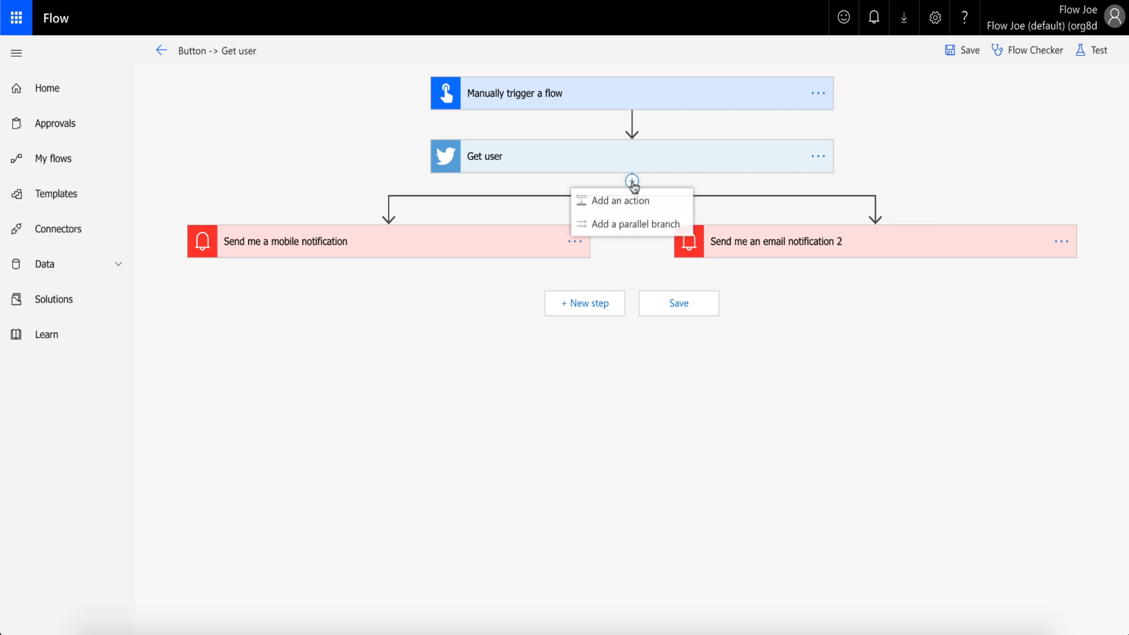
{"action": "left_click", "coordinate": [614, 201]}
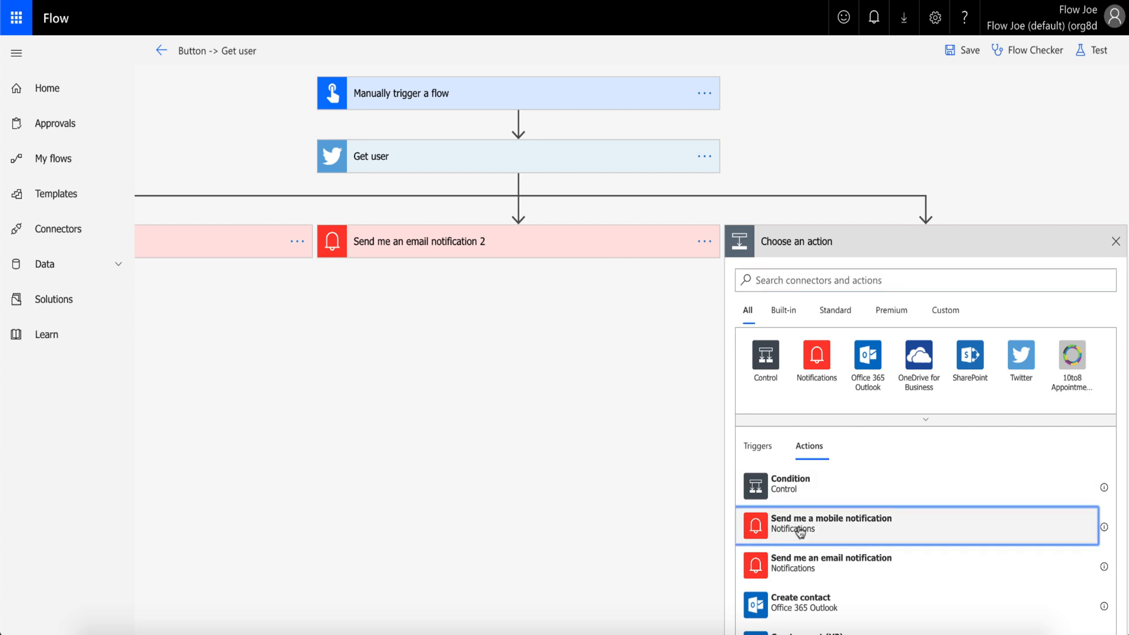
{"action": "left_click", "coordinate": [831, 523]}
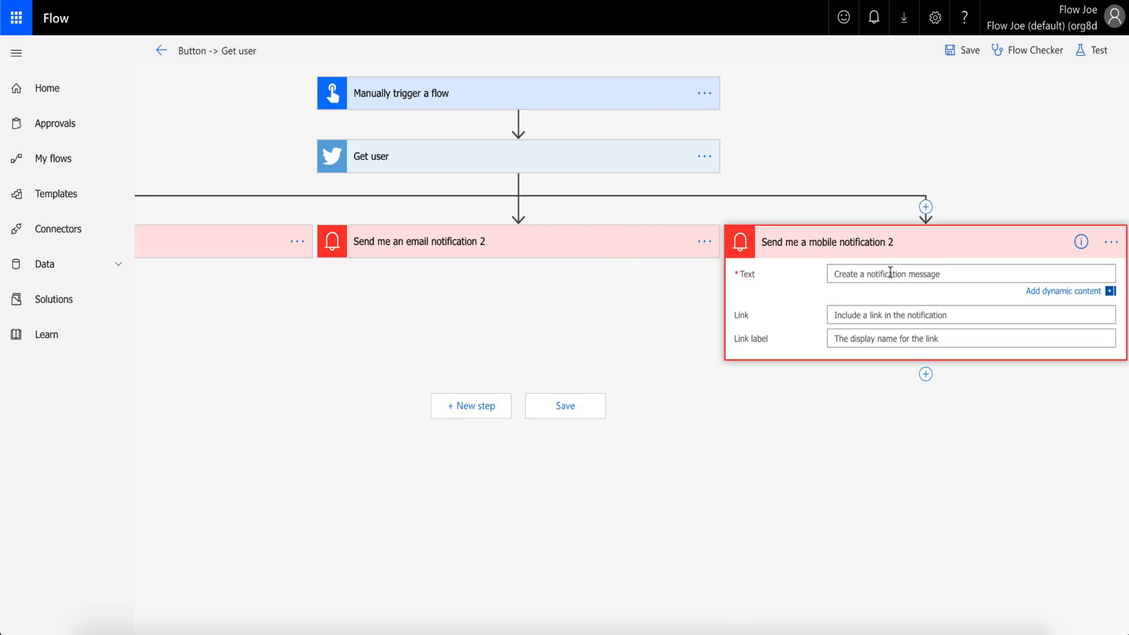
{"action": "type", "text": "M"}
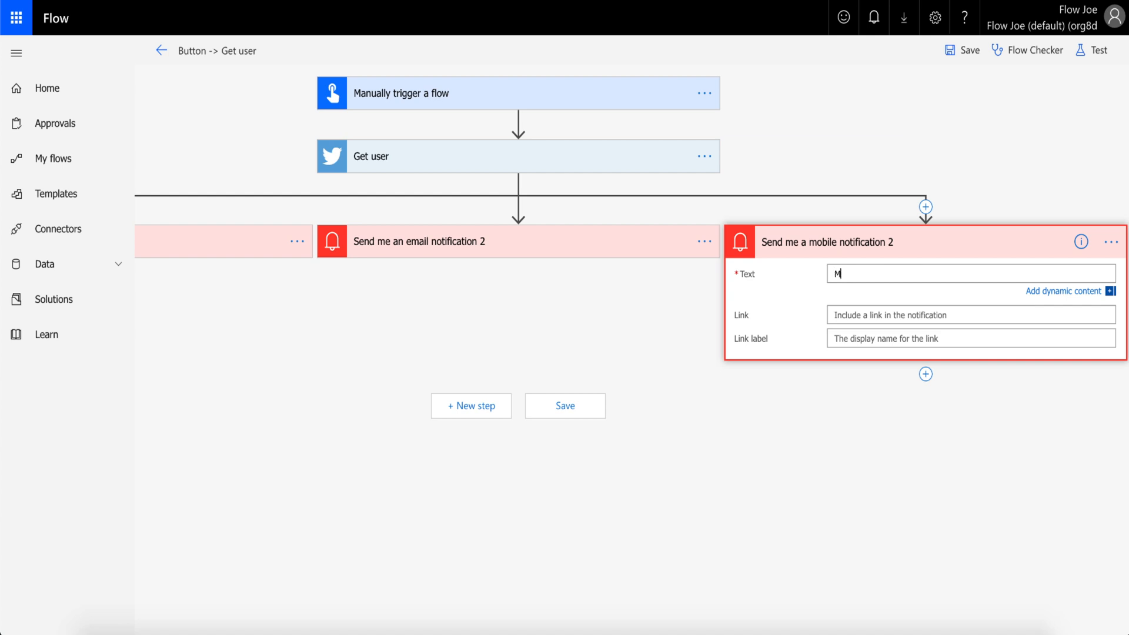
{"action": "type", "text": "obile 2"}
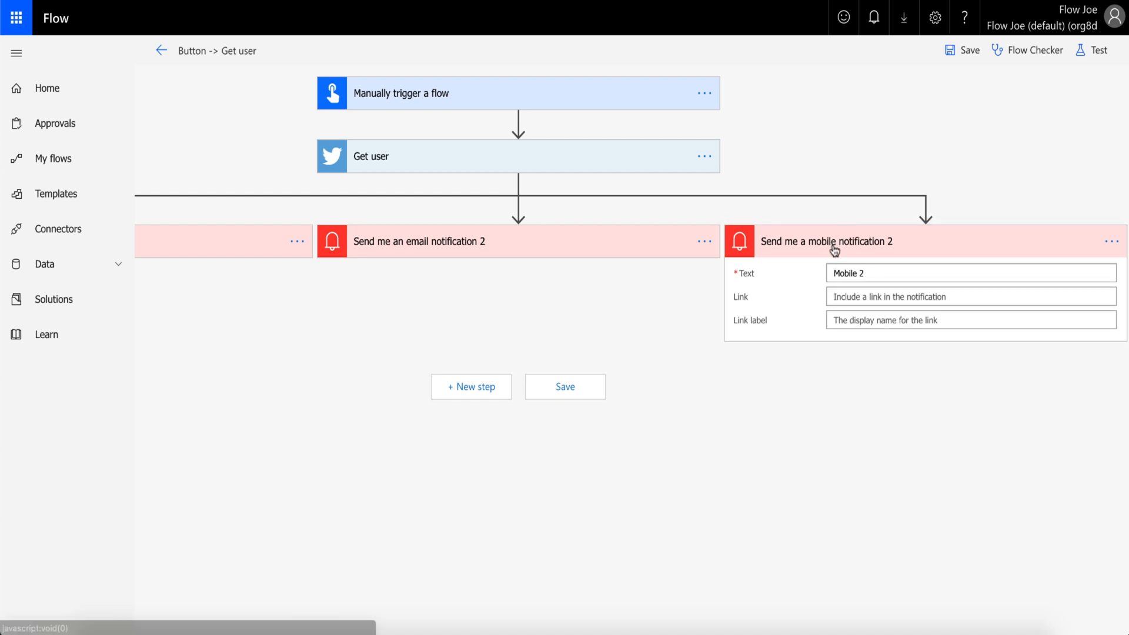
{"action": "left_click", "coordinate": [827, 241]}
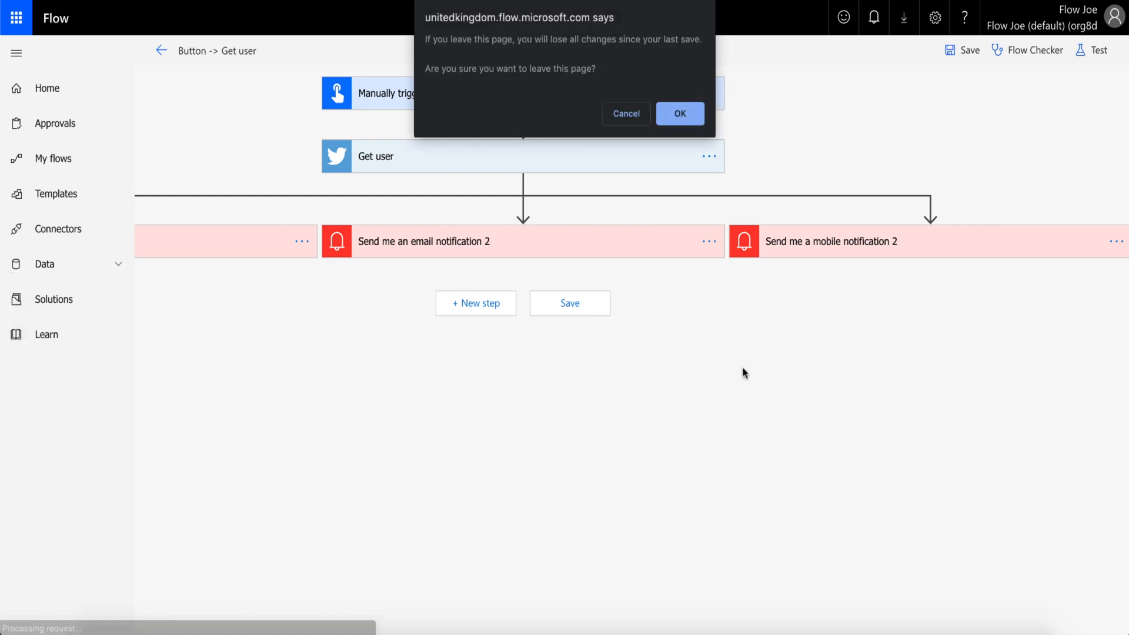
{"action": "left_click", "coordinate": [677, 113]}
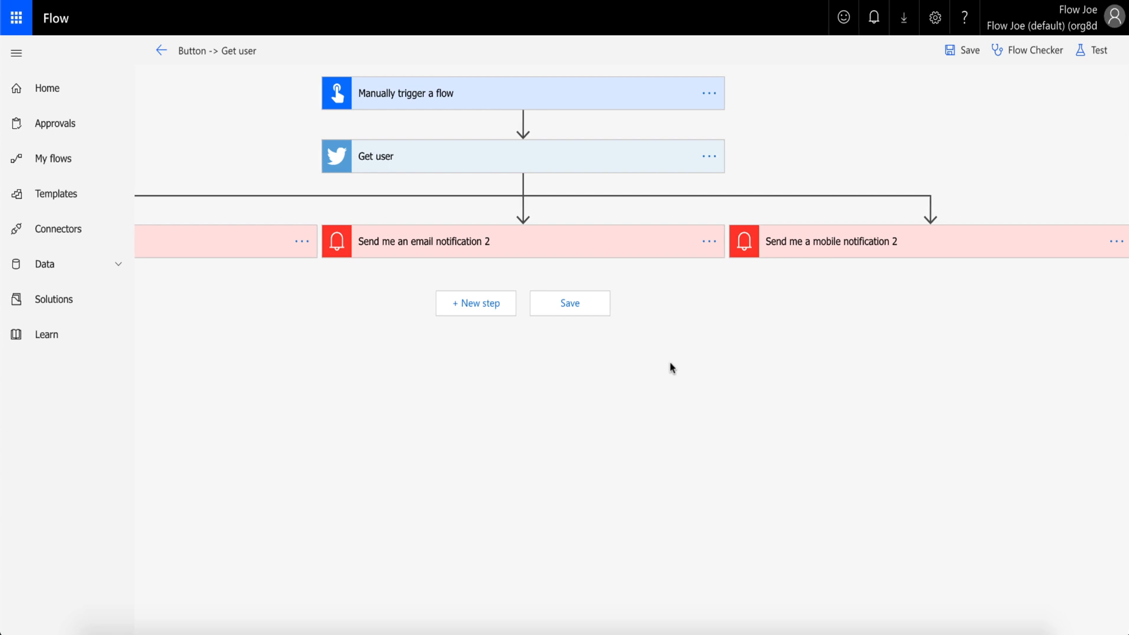
{"action": "mouse_move", "coordinate": [616, 360]}
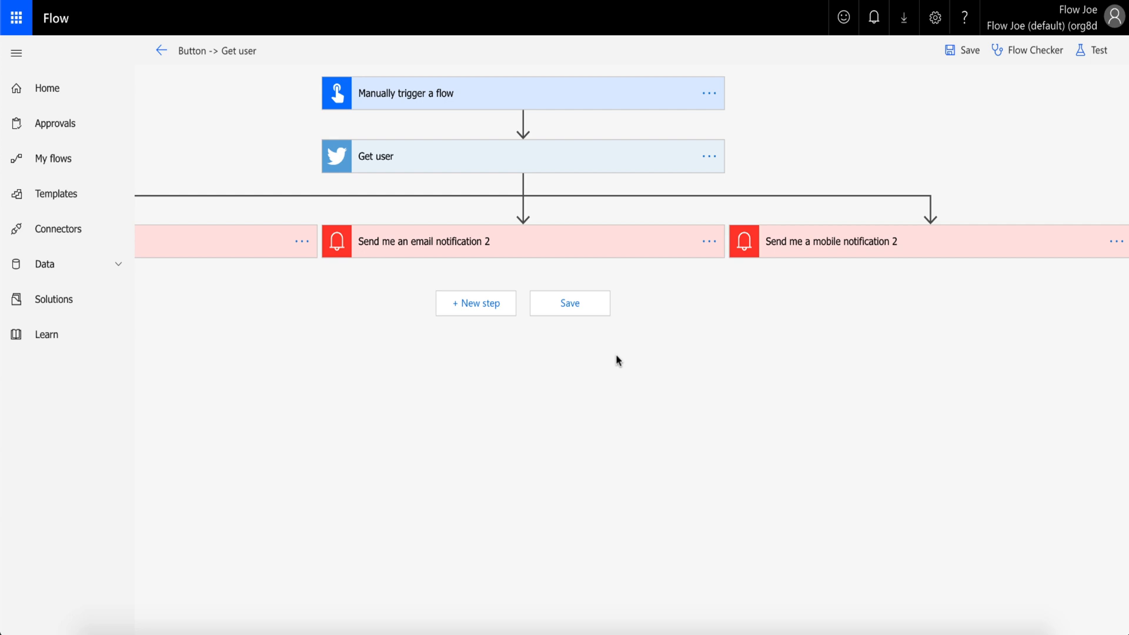
- Add a Twitter Post a tweet step after the branches and start typing 'This'
{"action": "left_click", "coordinate": [475, 303]}
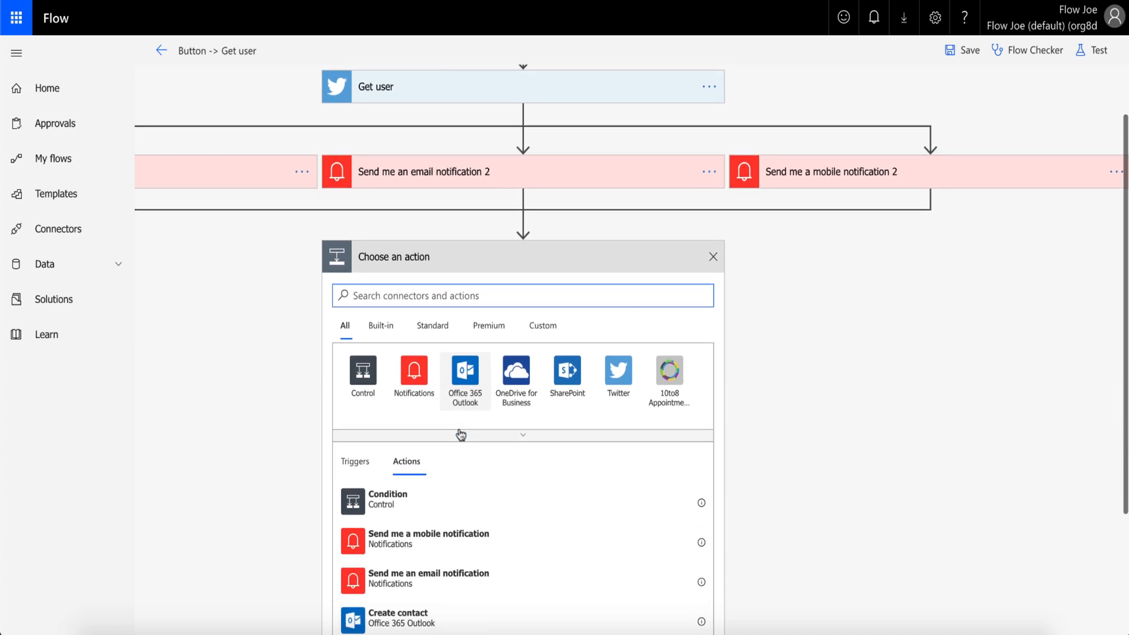
{"action": "left_click", "coordinate": [617, 374]}
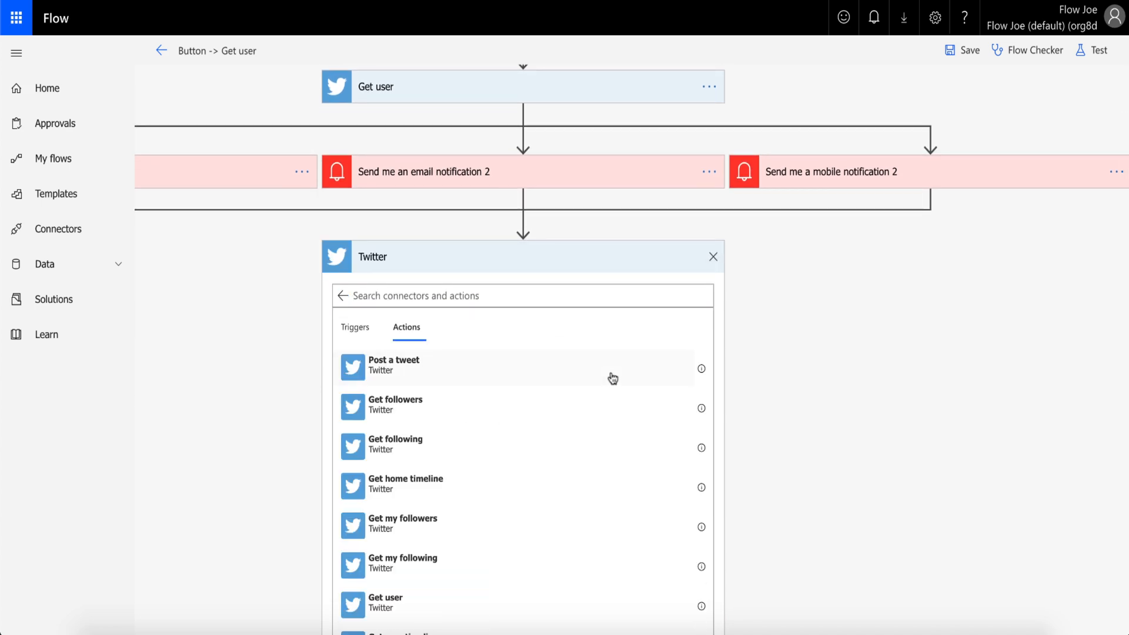
{"action": "left_click", "coordinate": [394, 365]}
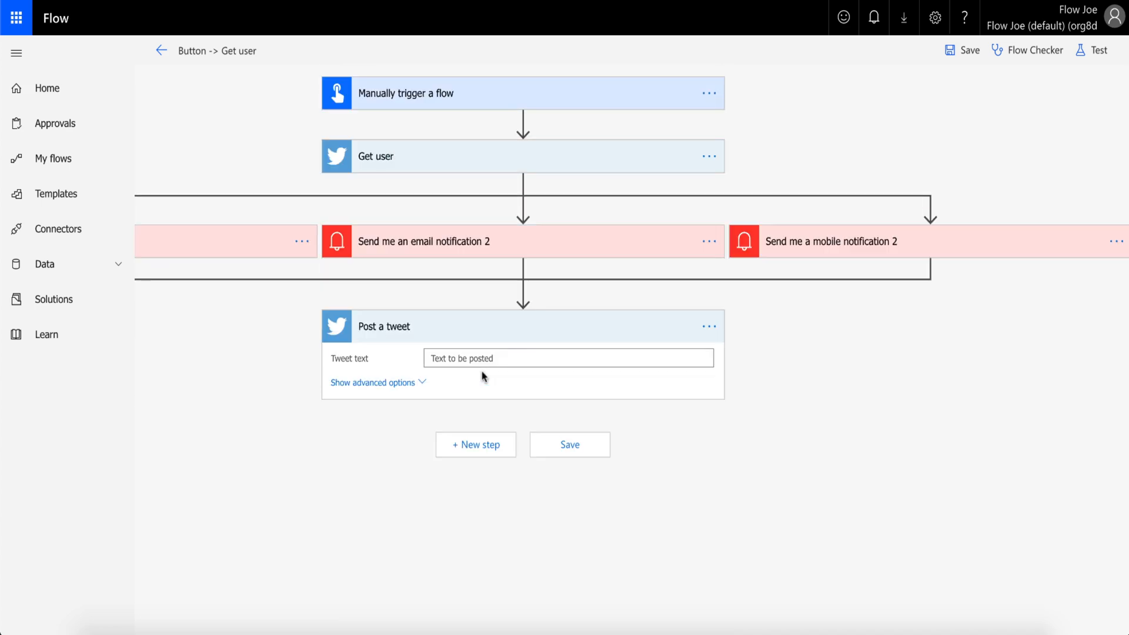
{"action": "mouse_move", "coordinate": [475, 304]}
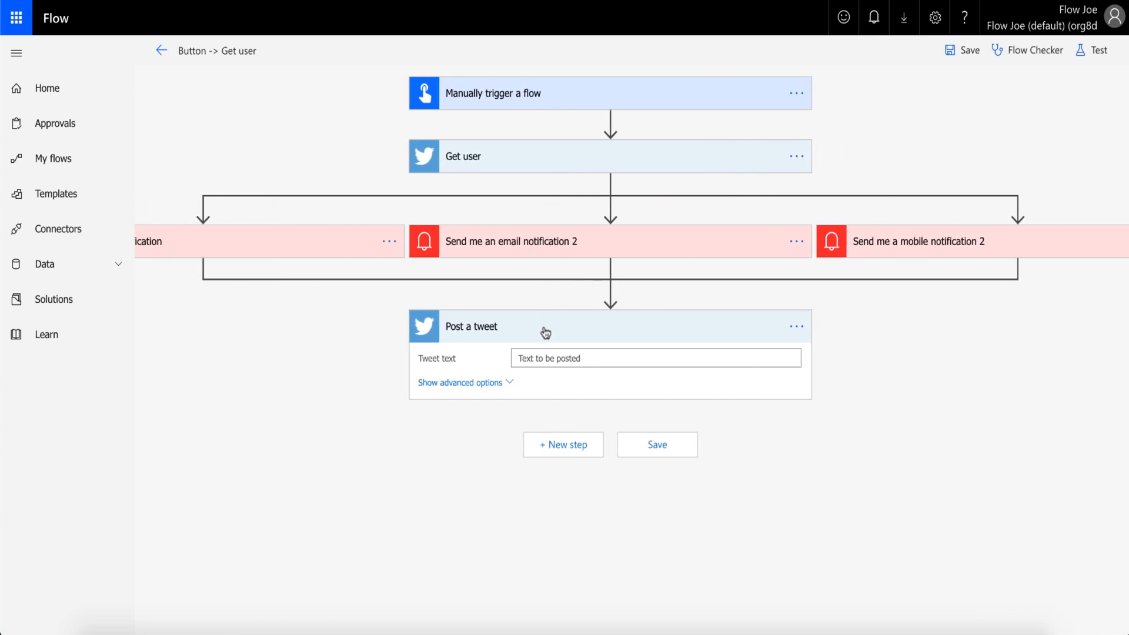
{"action": "mouse_move", "coordinate": [551, 359]}
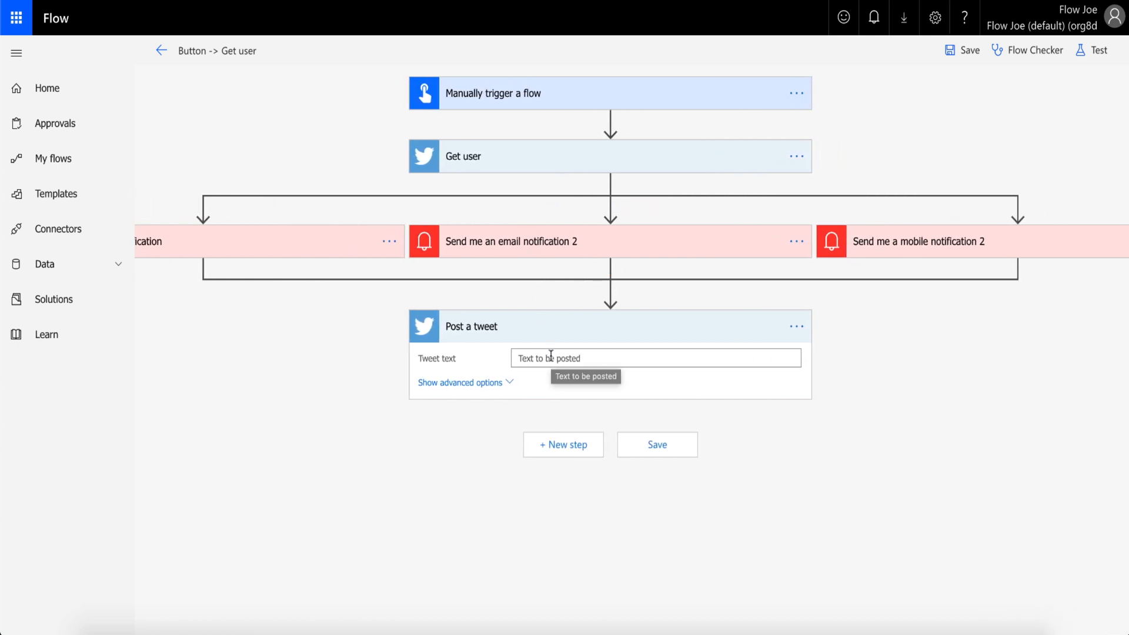
{"action": "type", "text": "This is my follower count Followers count"}
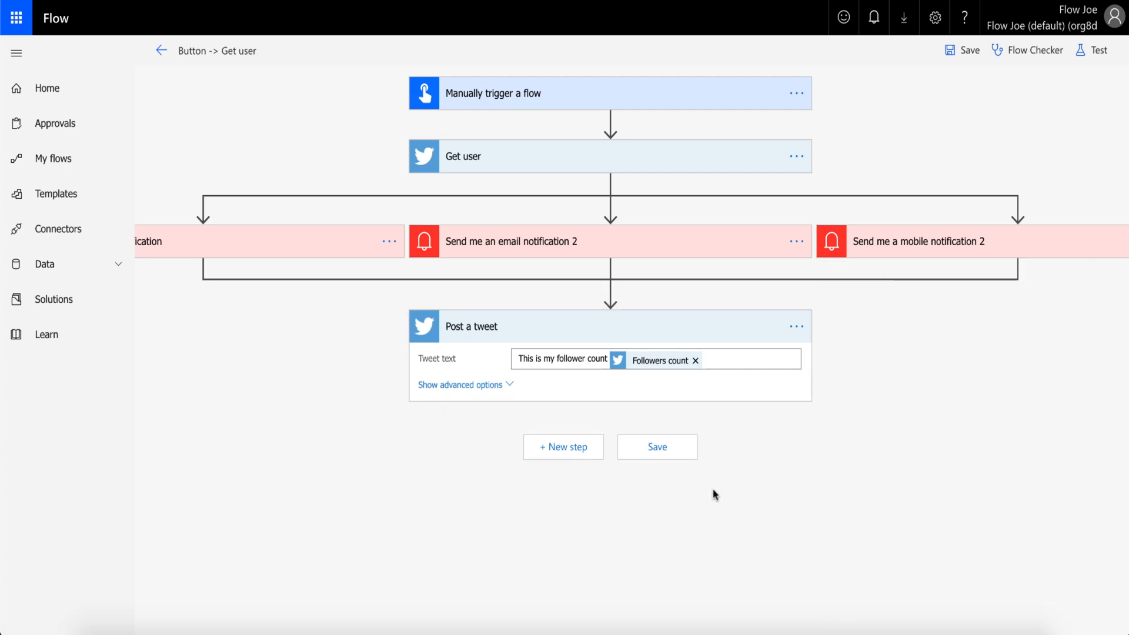
{"action": "mouse_move", "coordinate": [558, 77]}
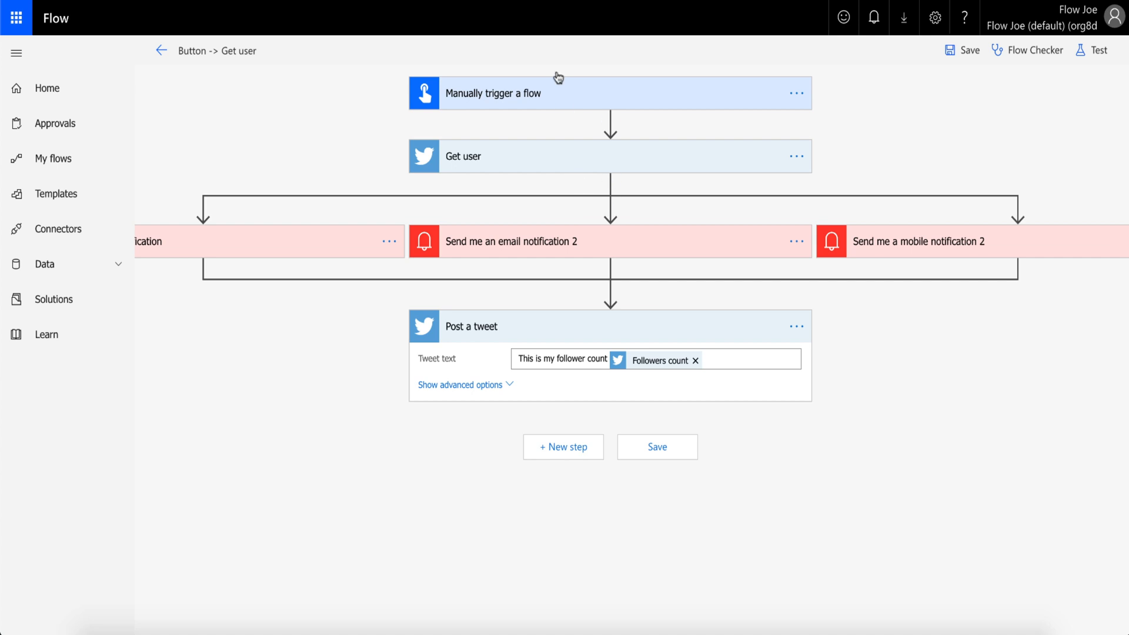
{"action": "mouse_move", "coordinate": [420, 206]}
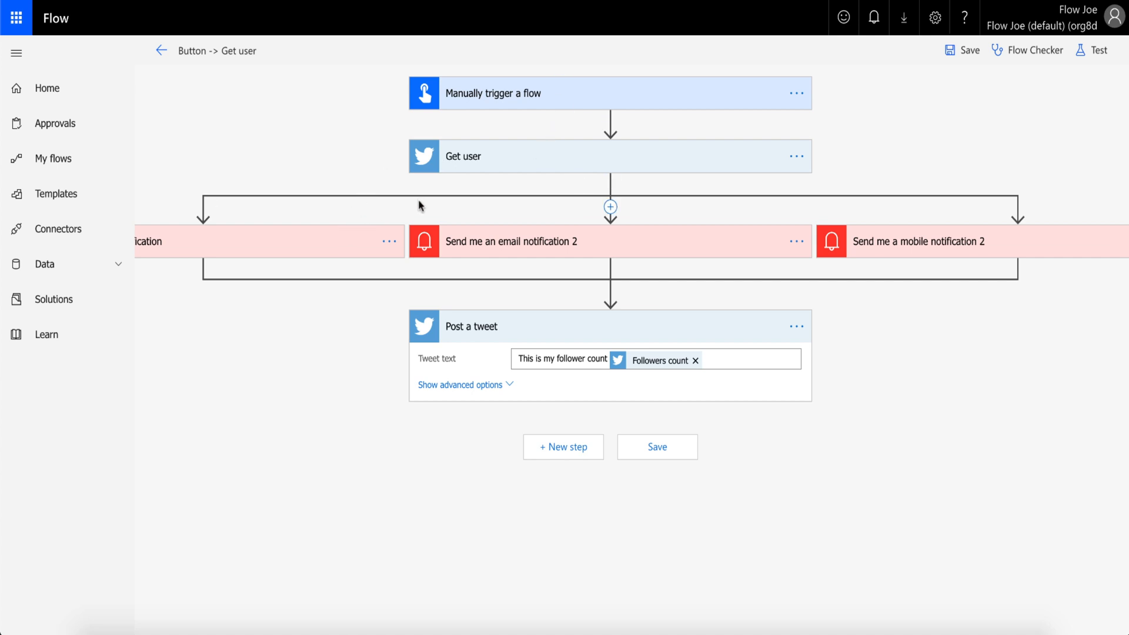
{"action": "mouse_move", "coordinate": [812, 237]}
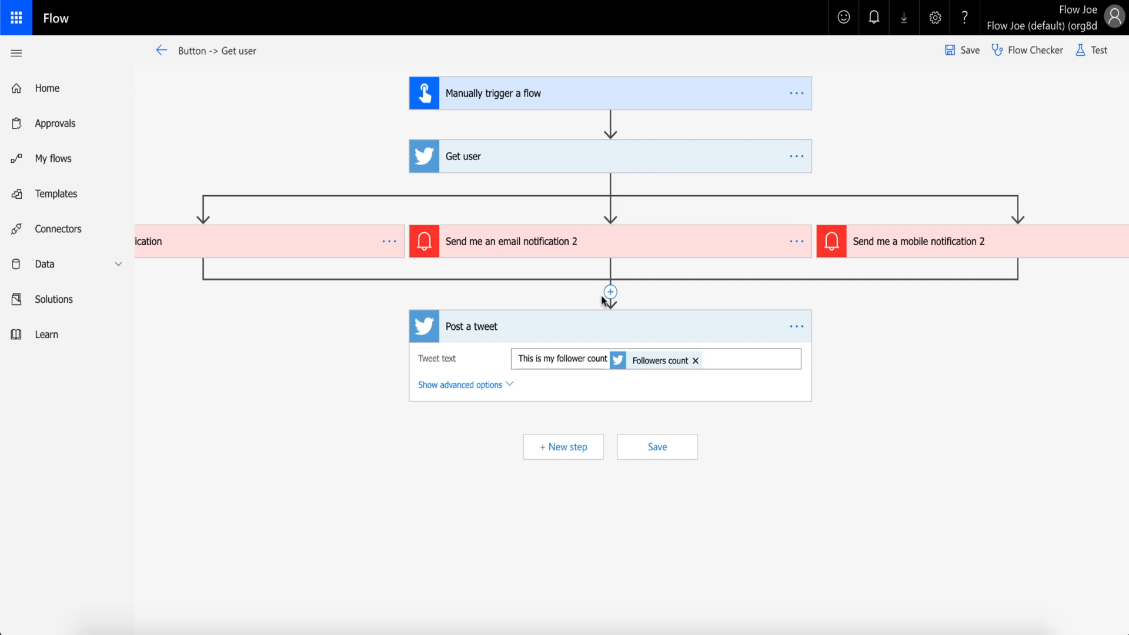
{"action": "mouse_move", "coordinate": [713, 216]}
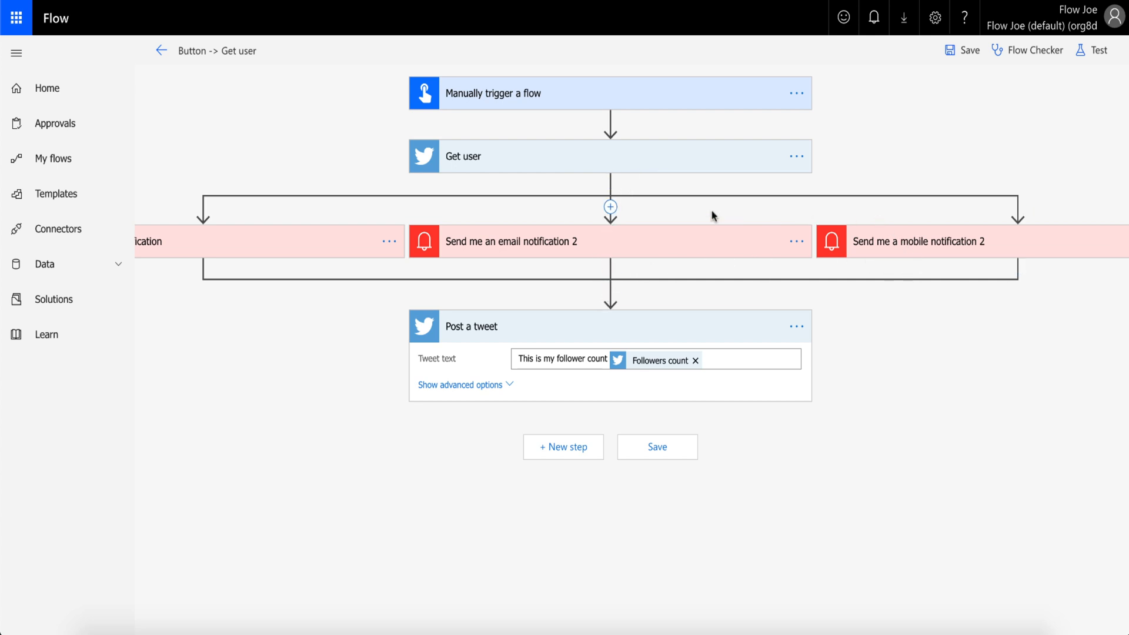
{"action": "mouse_move", "coordinate": [415, 215]}
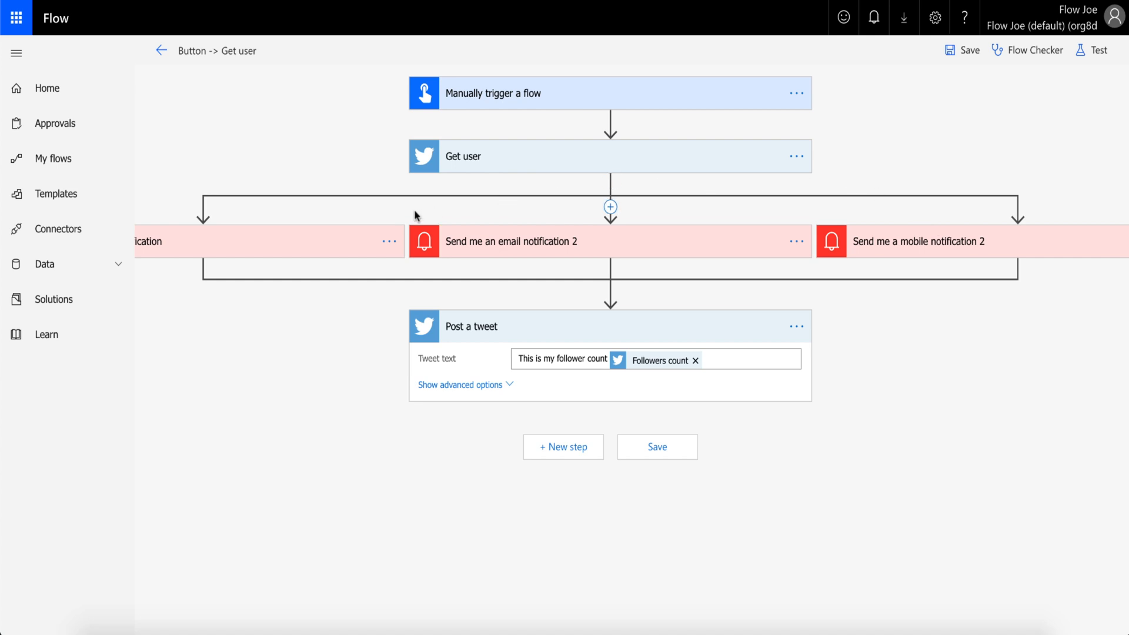
{"action": "mouse_move", "coordinate": [629, 247]}
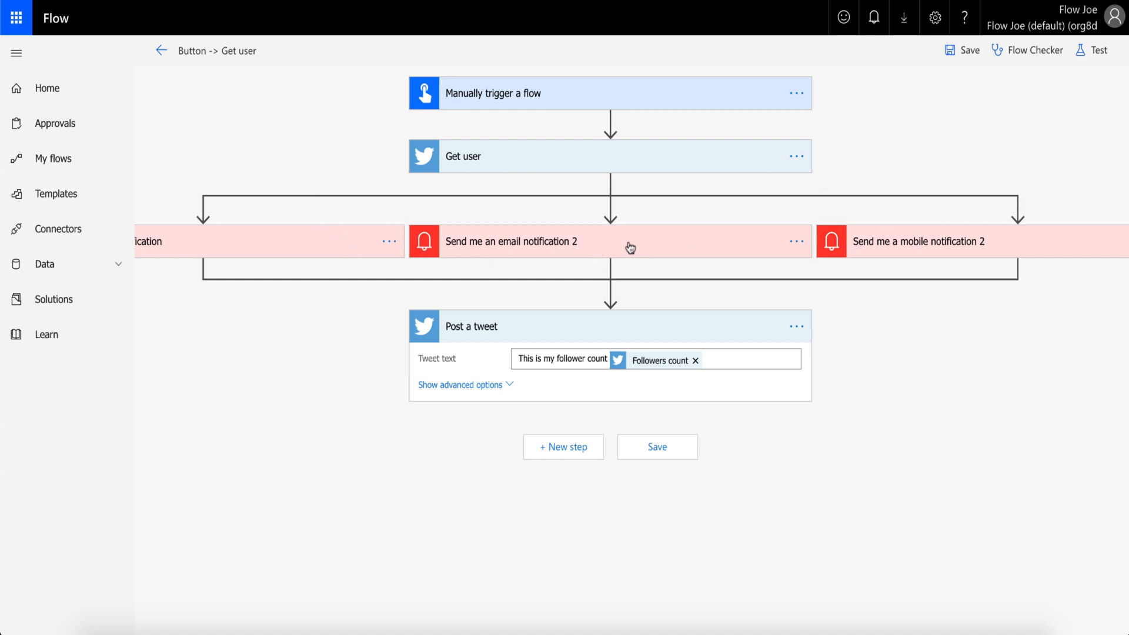